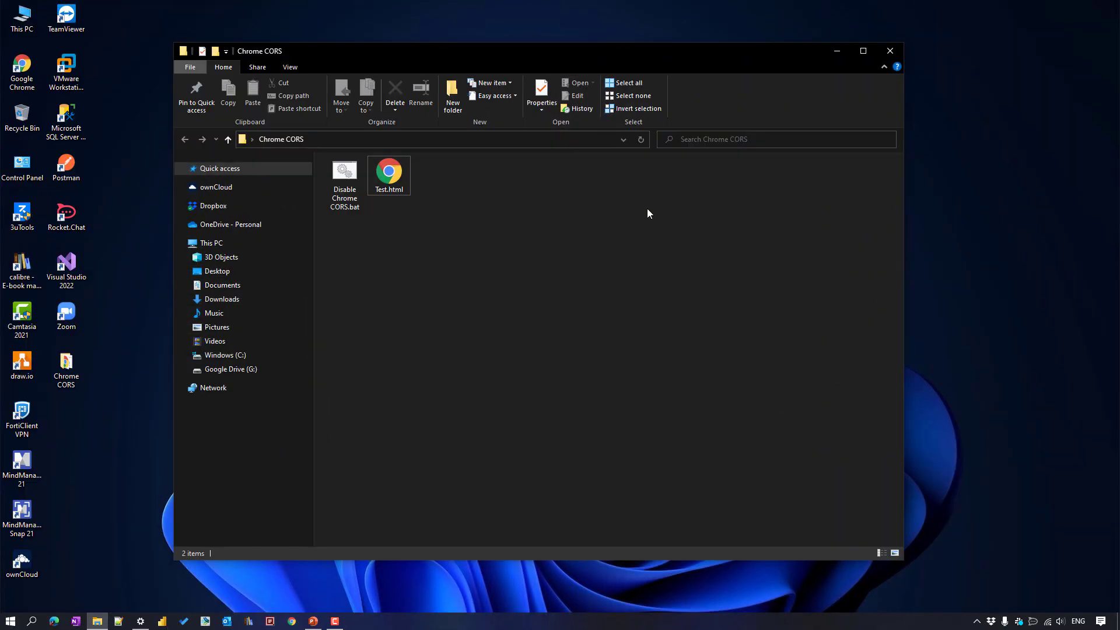
mouse_move(595, 197)
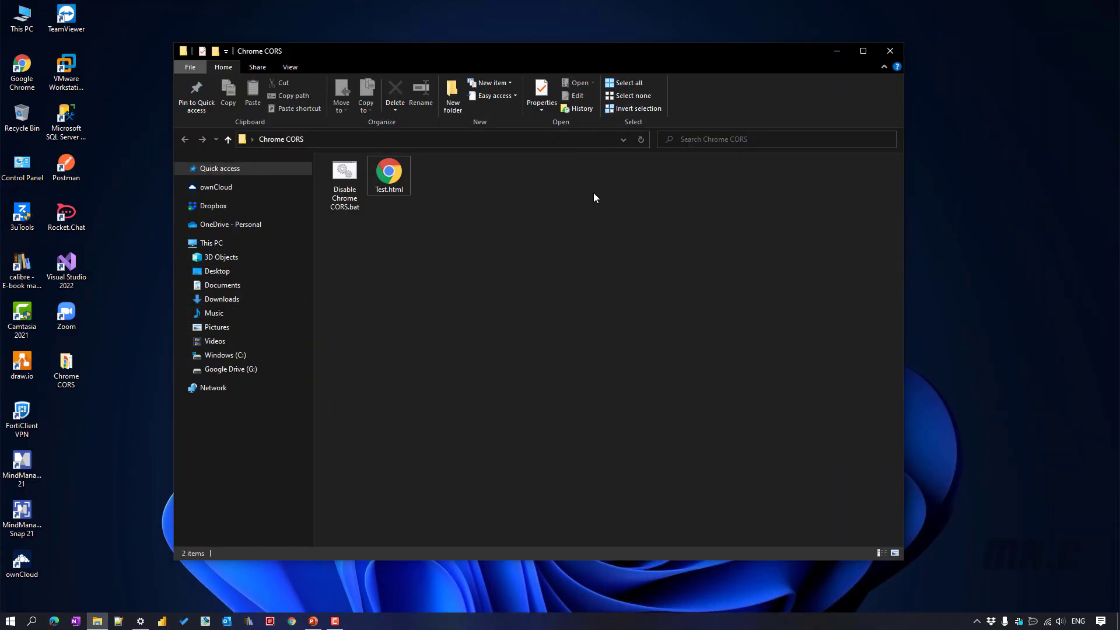
mouse_move(389, 178)
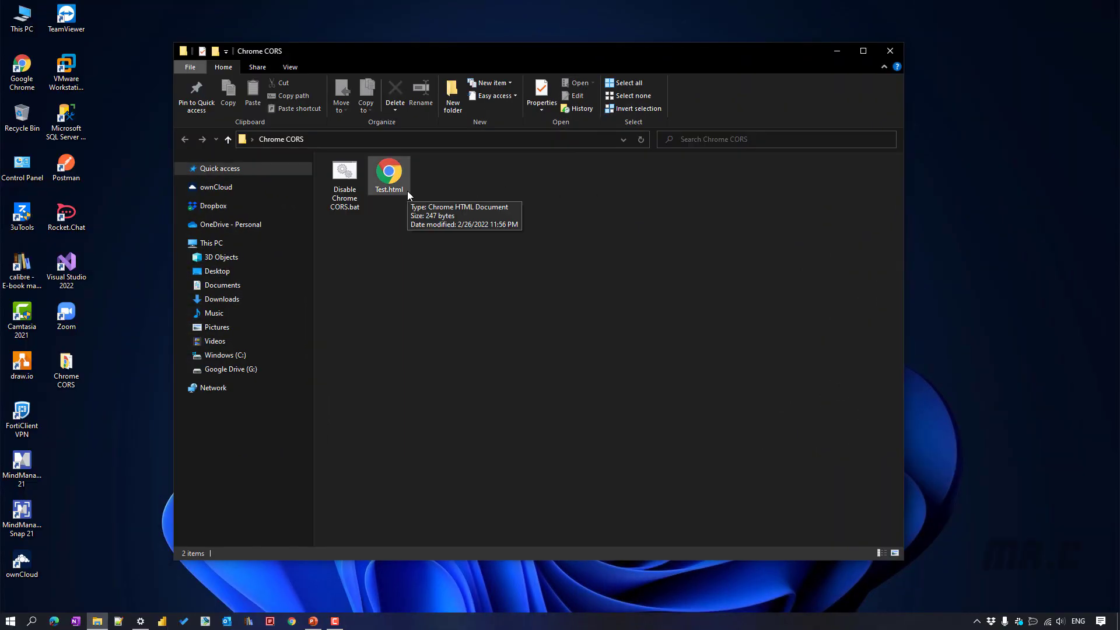
Open Test.html in Chrome and inspect it to reveal the CORS integrity error blocking jQuery
double_click(388, 172)
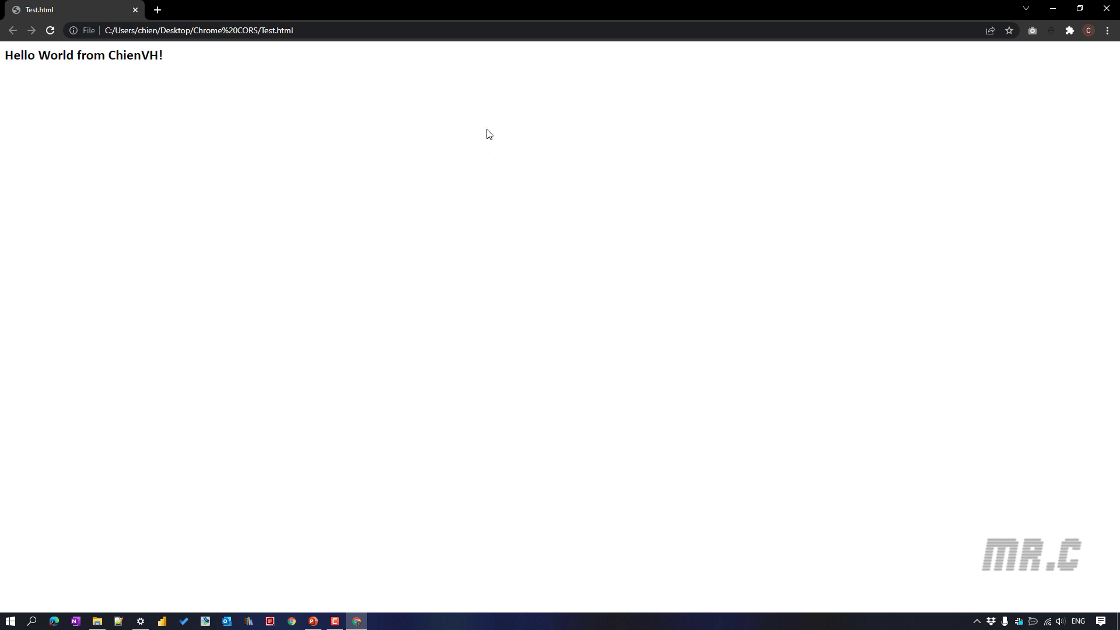
right_click(489, 136)
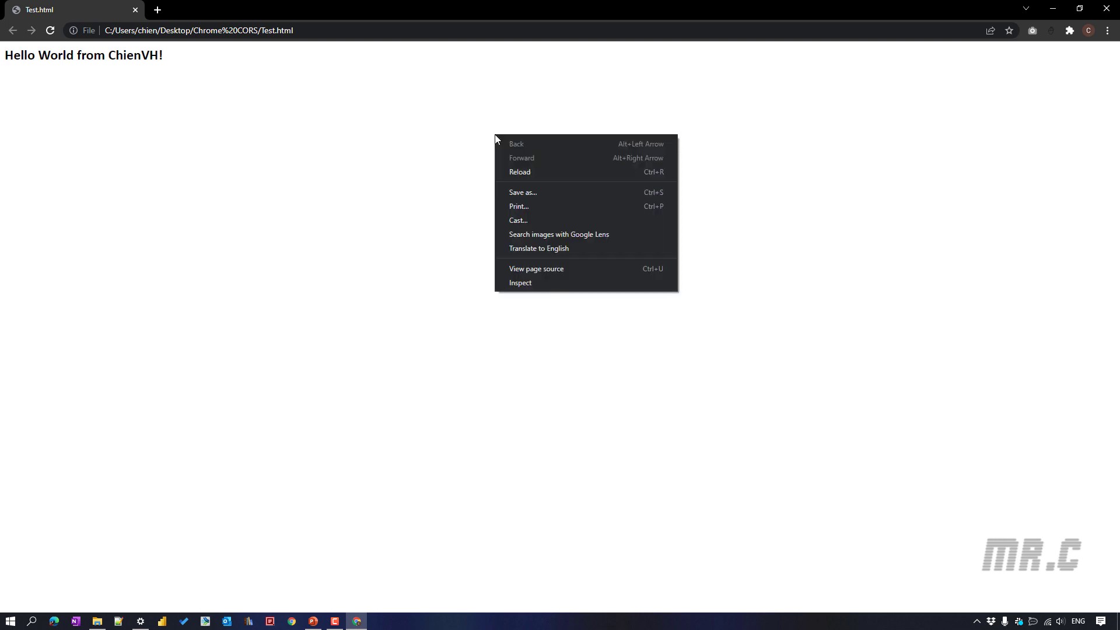
click(519, 282)
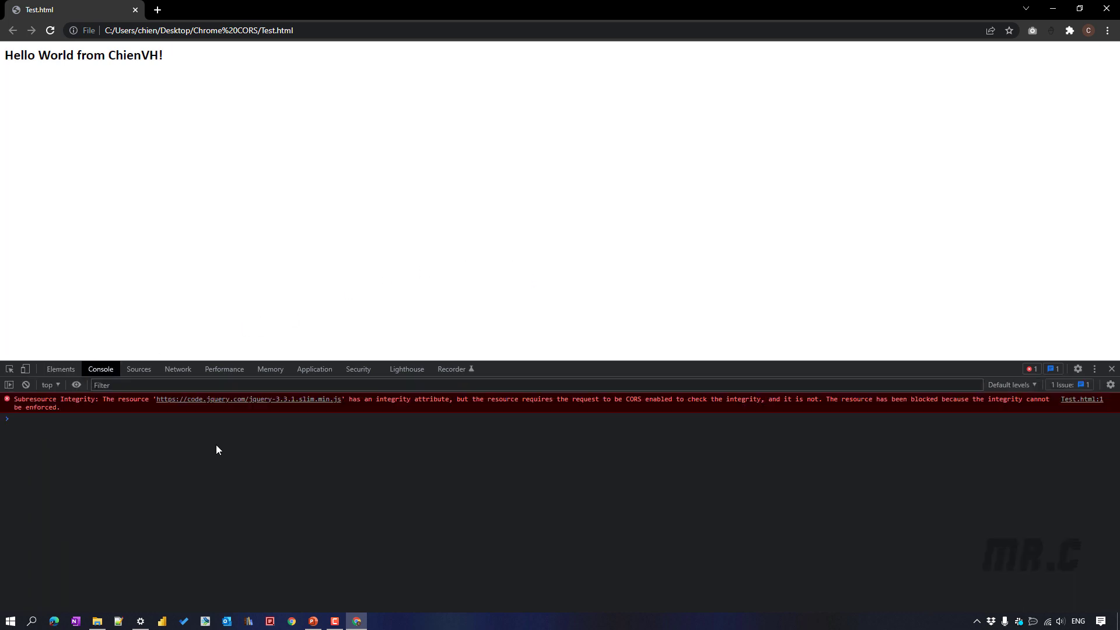
mouse_move(968, 473)
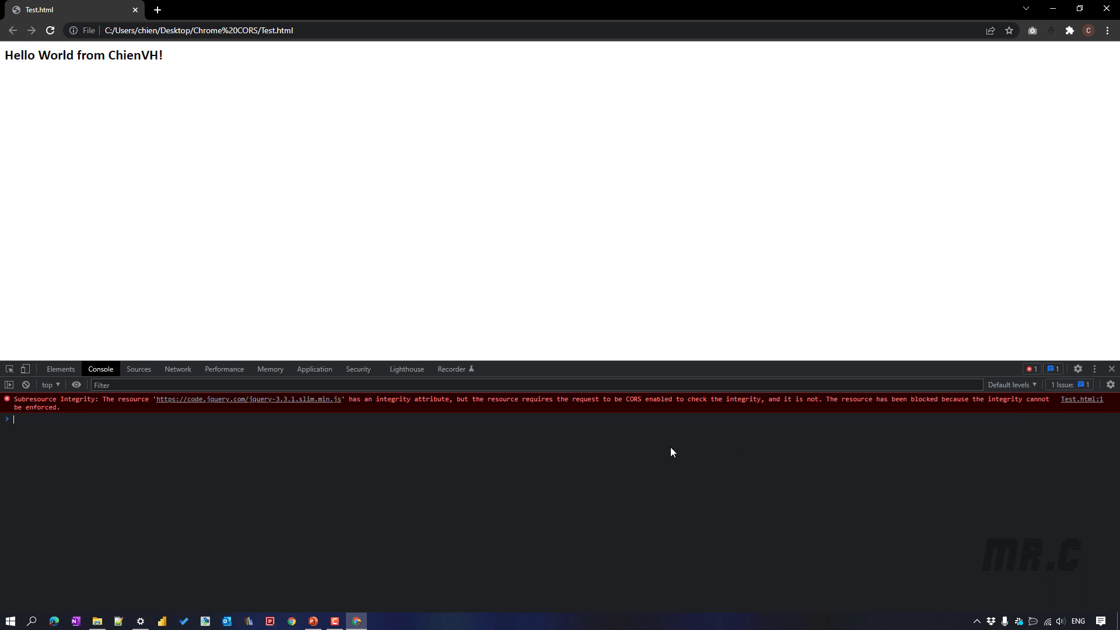
mouse_move(51, 413)
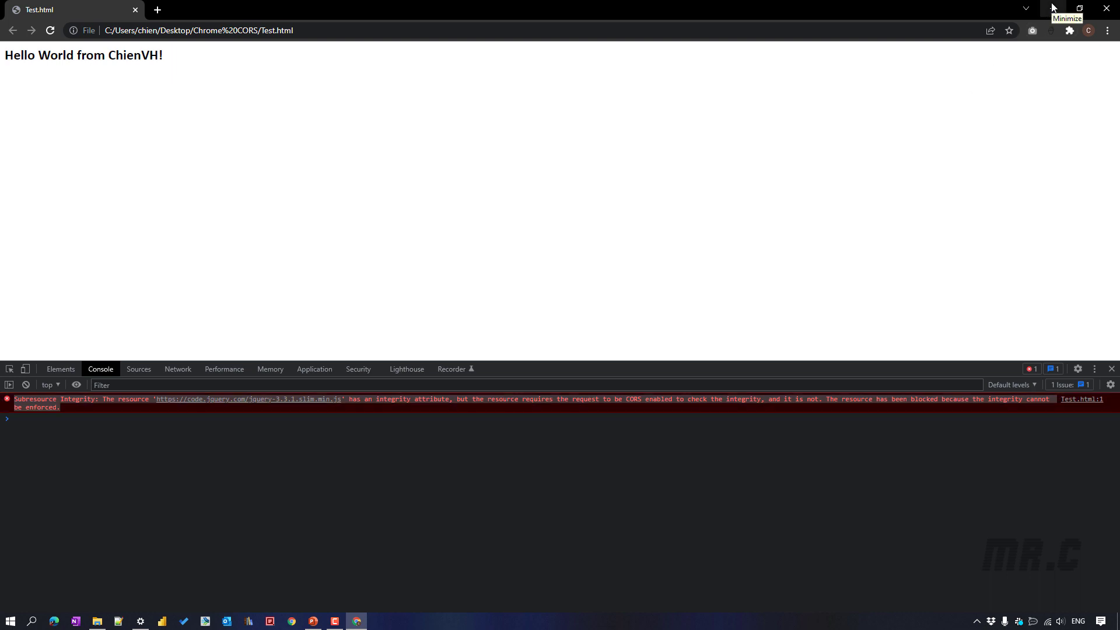
Minimize Chrome and select the Chrome disable-web-security launch command on the PowerPoint slide
click(1051, 8)
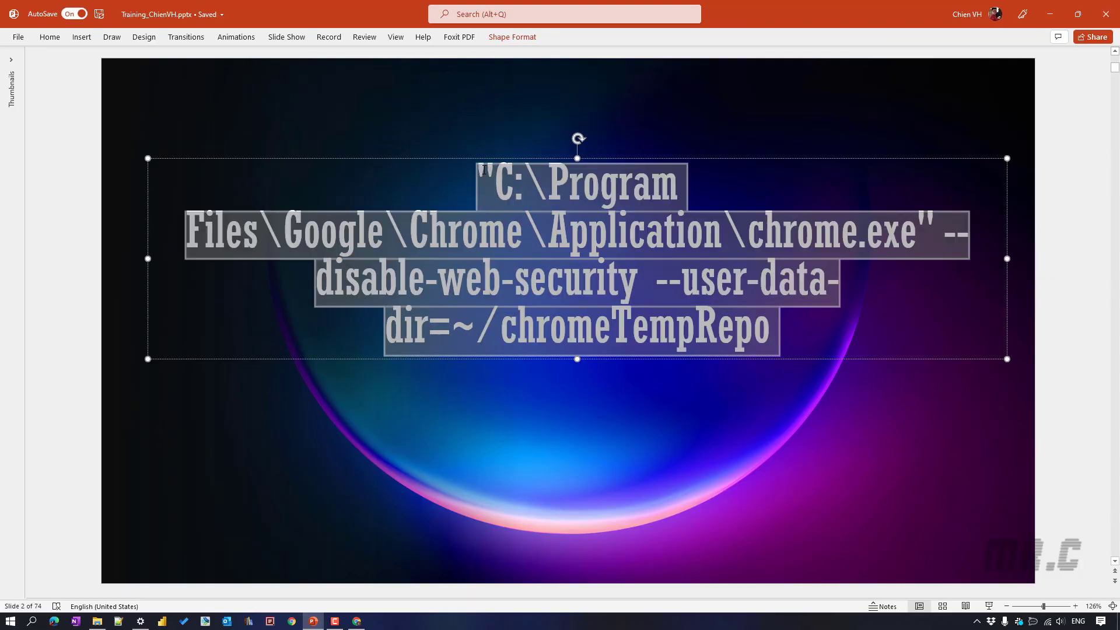
click(1085, 277)
text(coman)
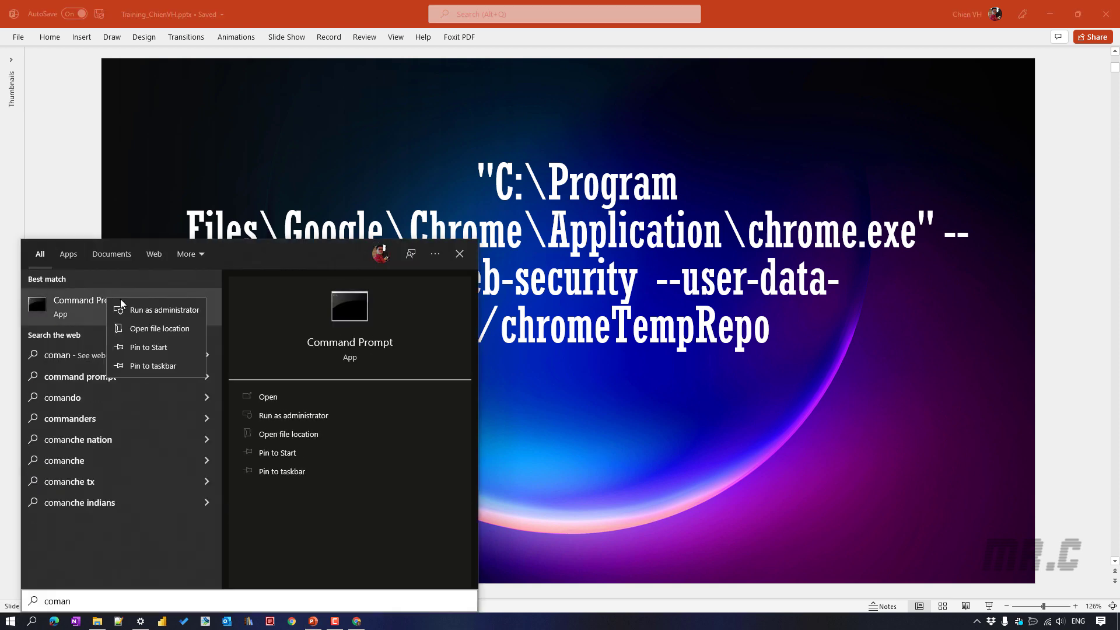
Launch Command Prompt as administrator to run the chromeTempRepo disable-web-security command
click(568, 322)
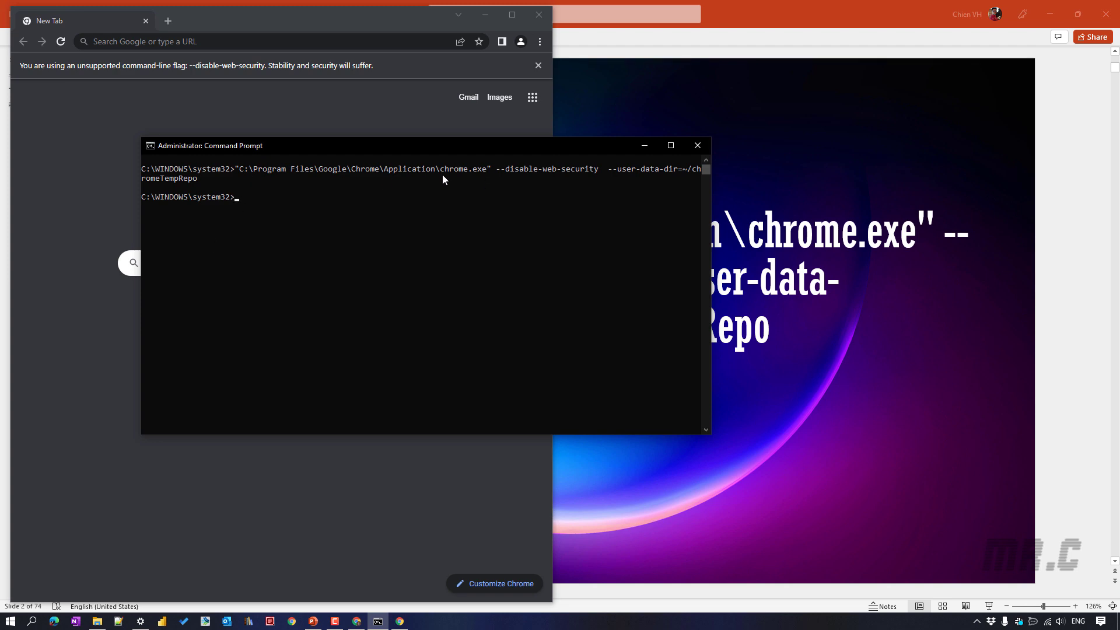
mouse_move(436, 196)
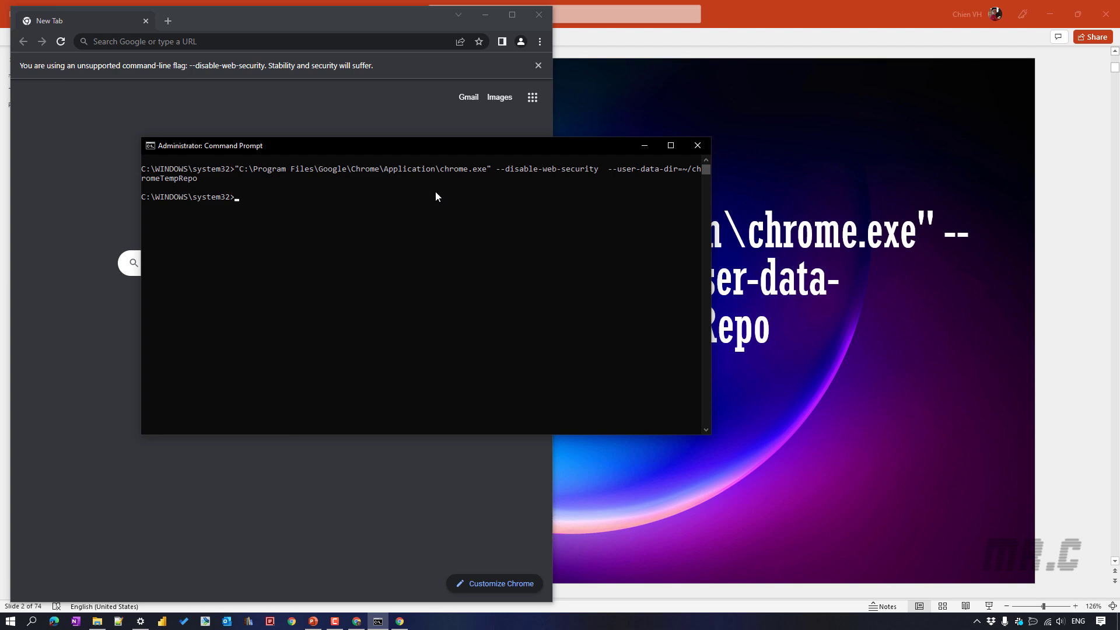
mouse_move(474, 174)
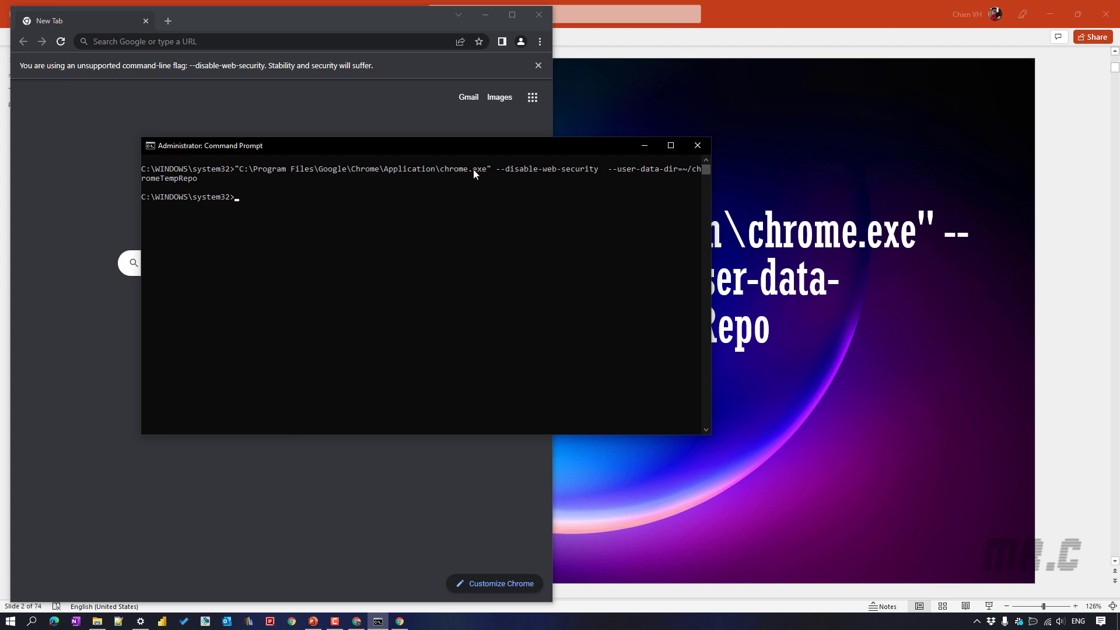
mouse_move(305, 187)
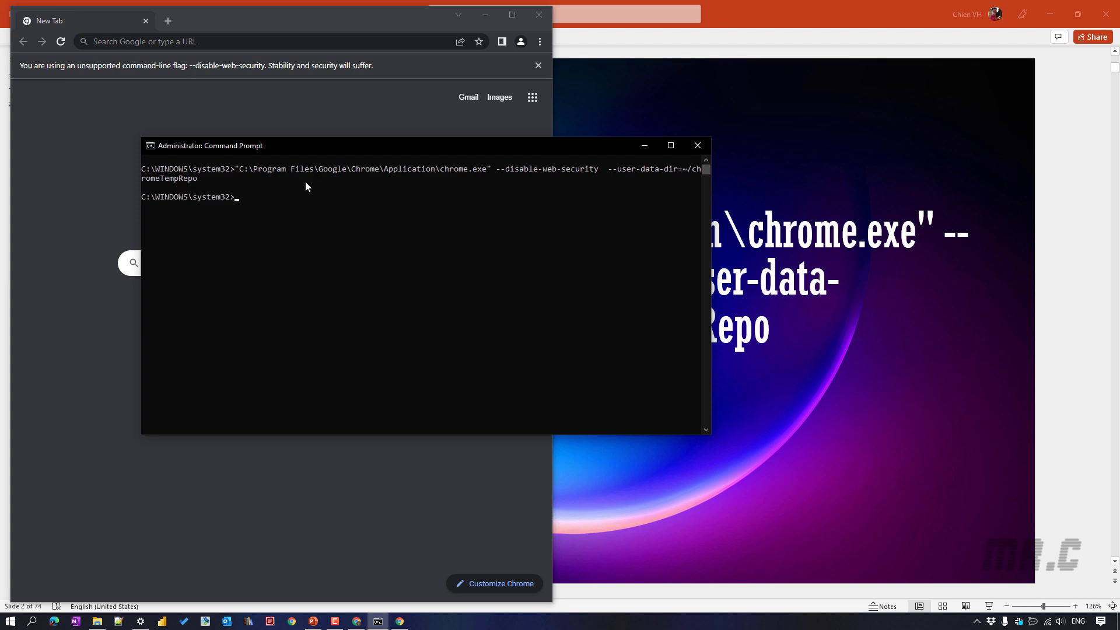
mouse_move(301, 190)
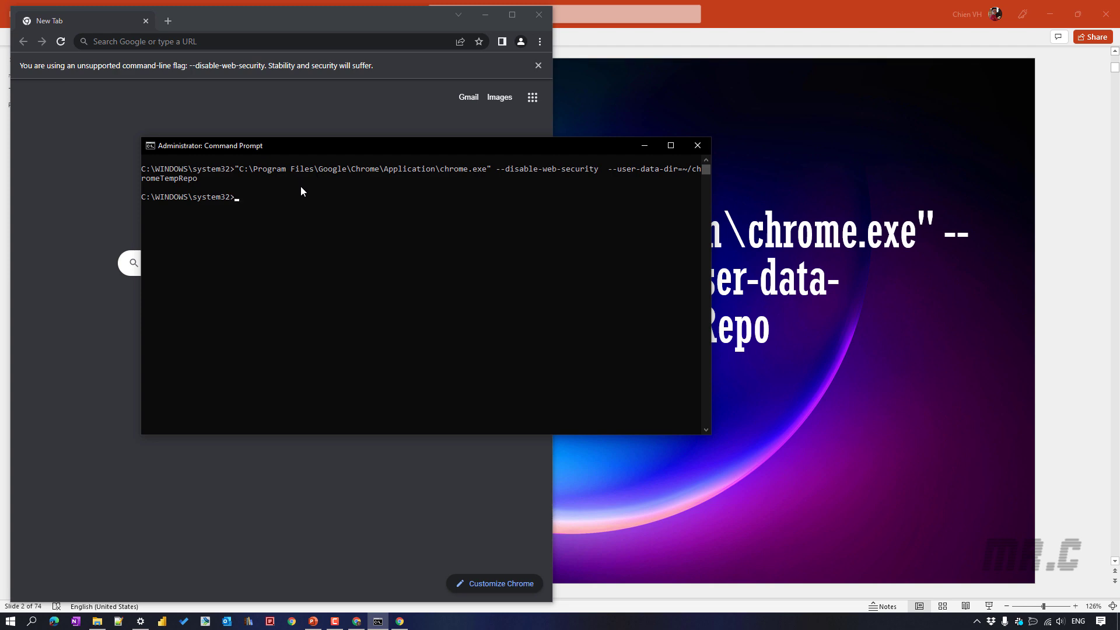
mouse_move(299, 195)
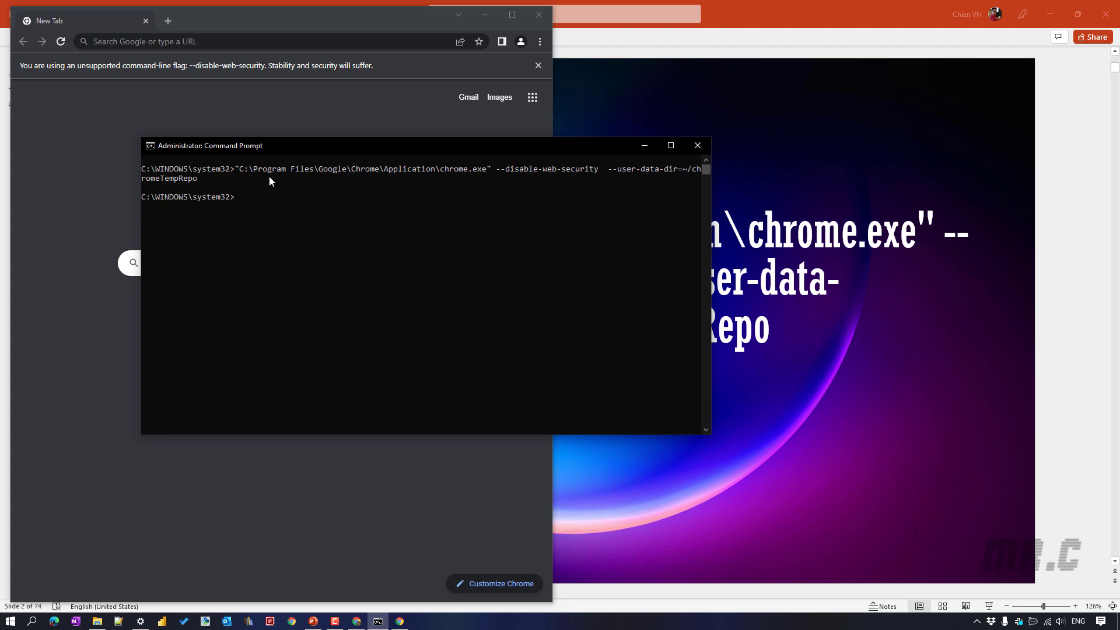
mouse_move(553, 216)
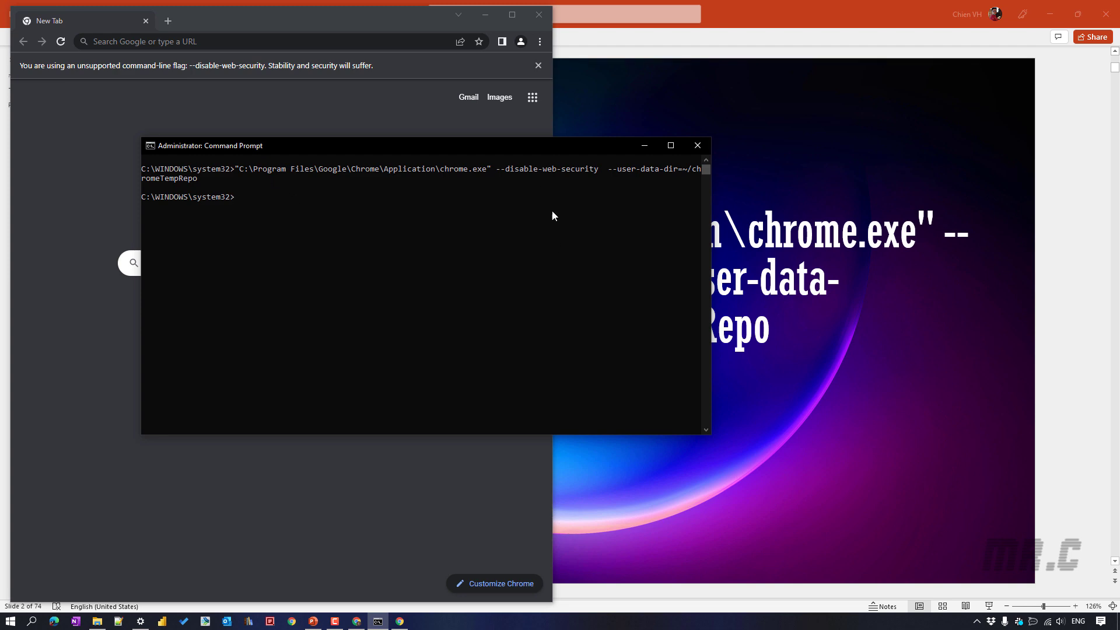
mouse_move(519, 179)
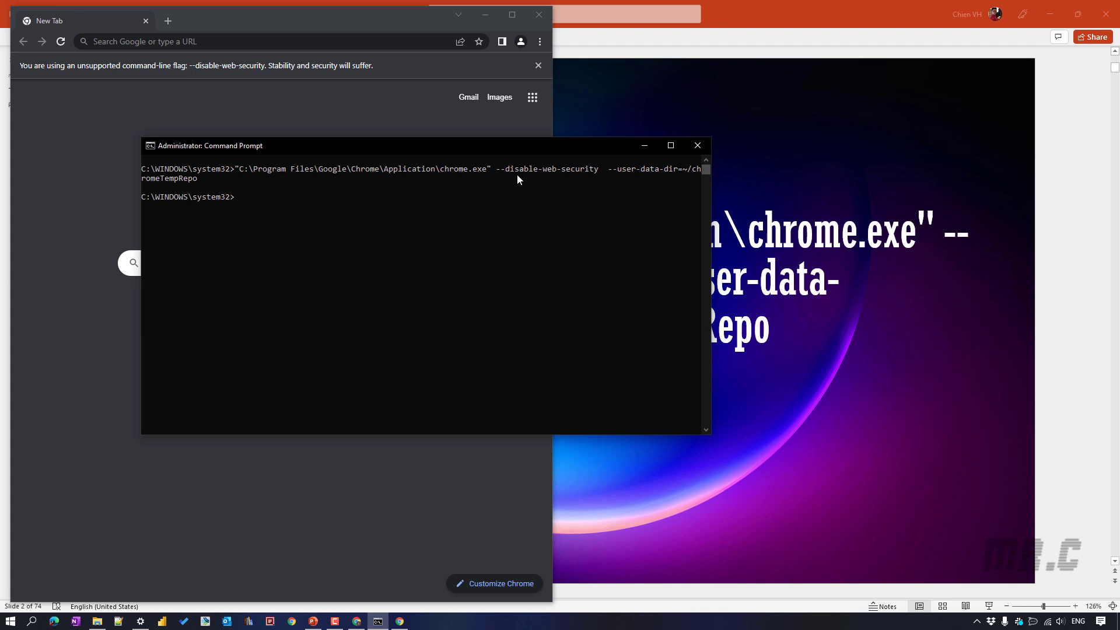
mouse_move(591, 183)
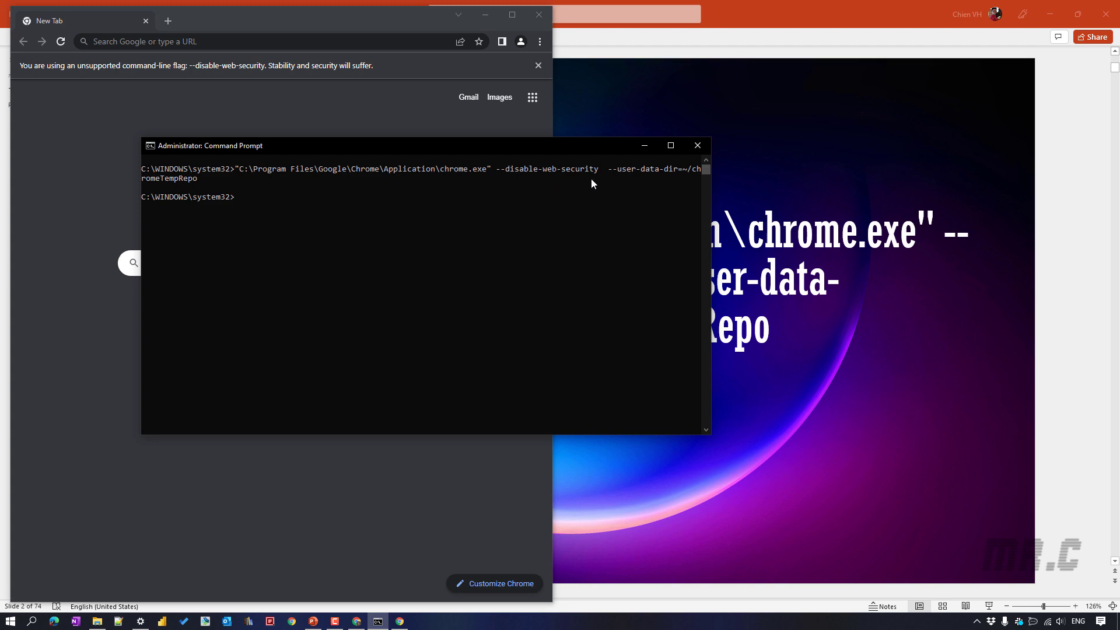
mouse_move(640, 184)
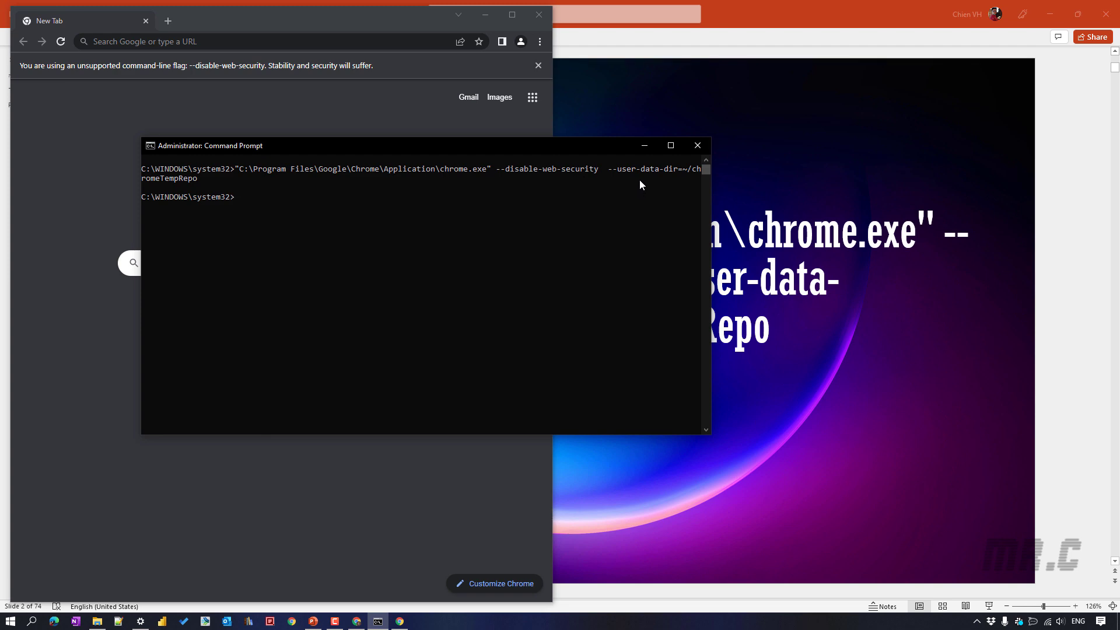
mouse_move(693, 175)
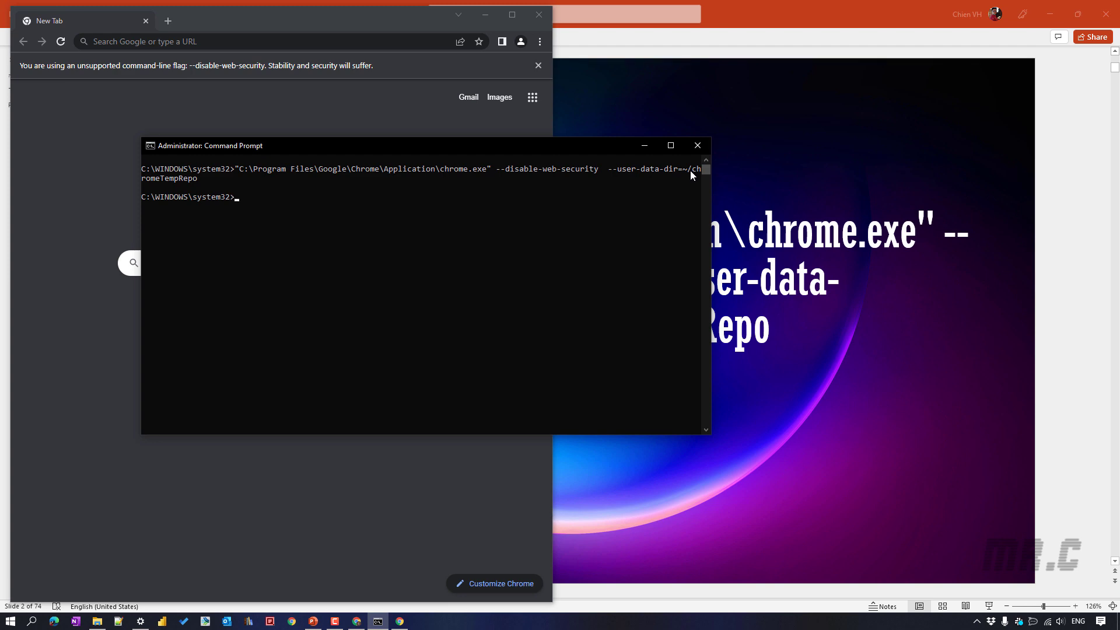
mouse_move(548, 171)
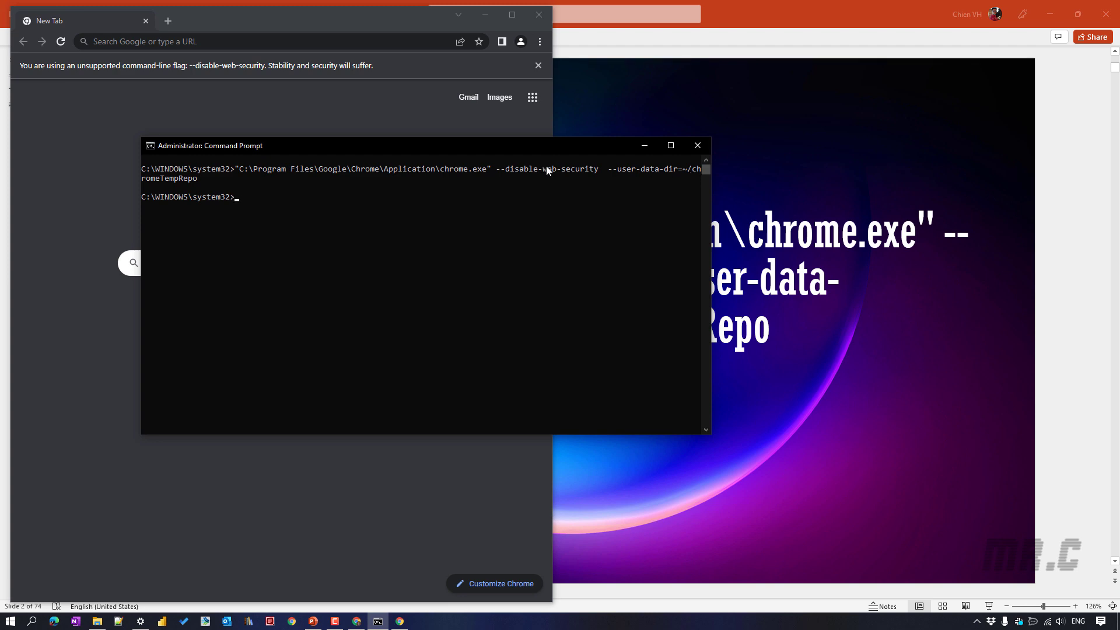
mouse_move(84, 188)
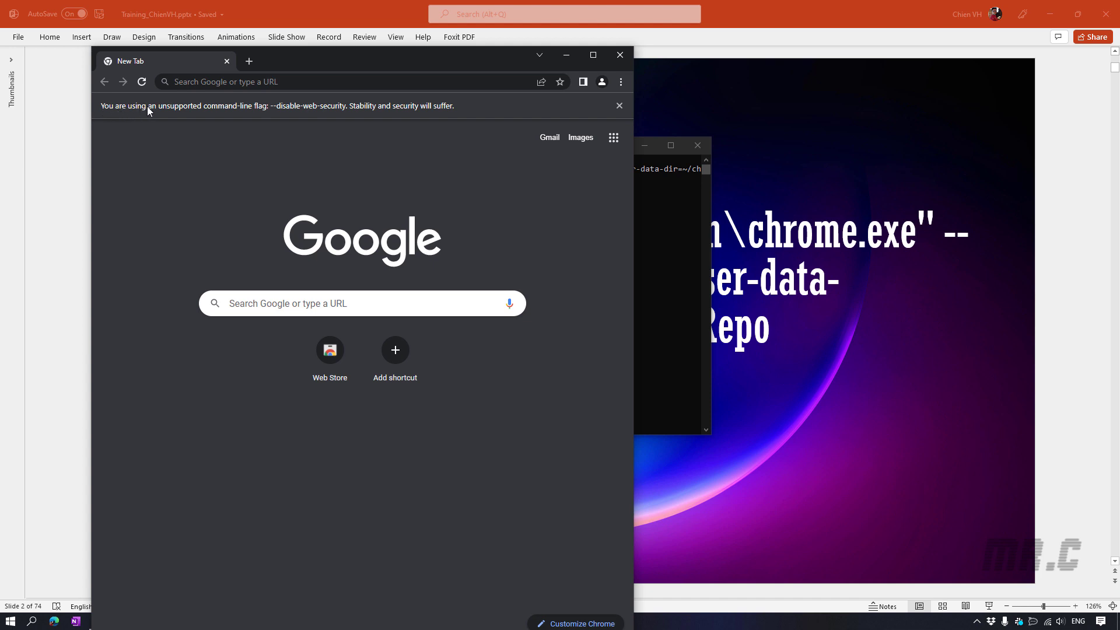
mouse_move(262, 112)
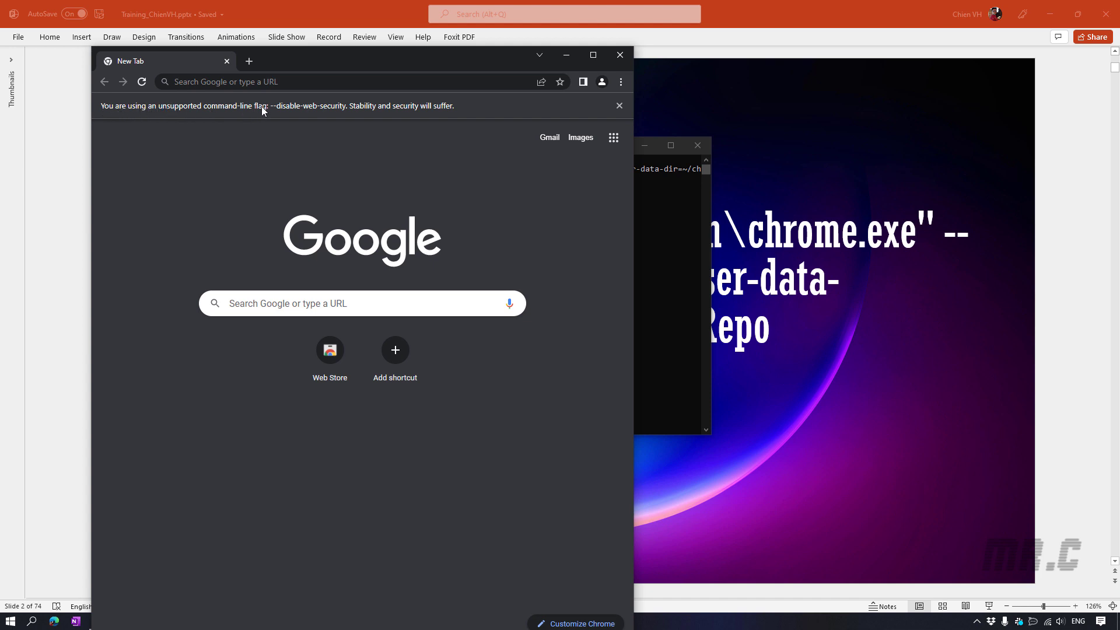
mouse_move(348, 118)
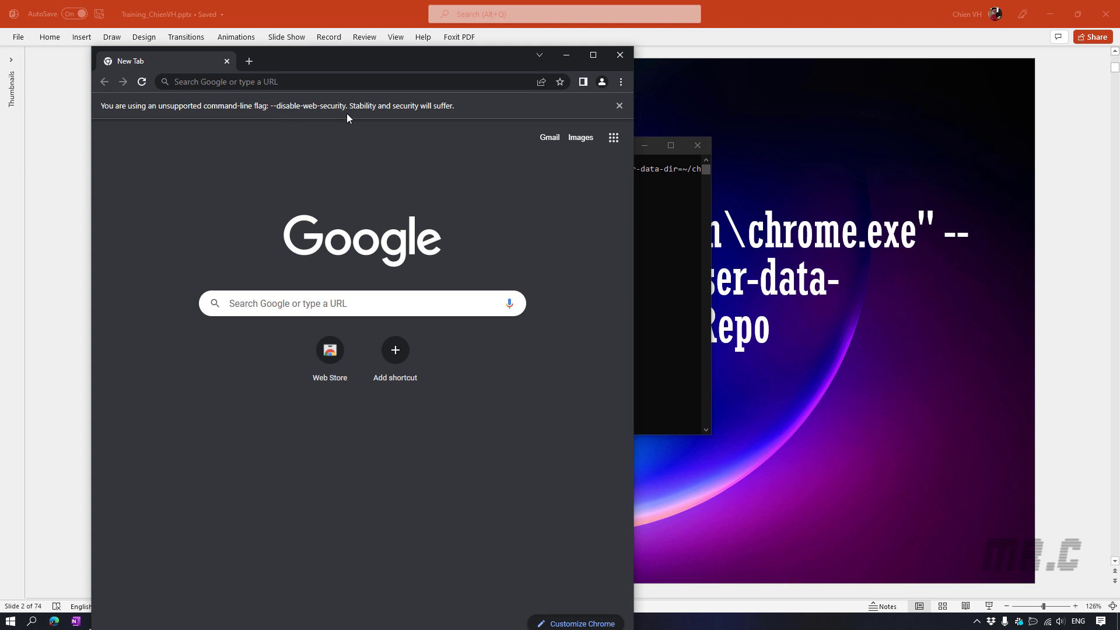
mouse_move(465, 119)
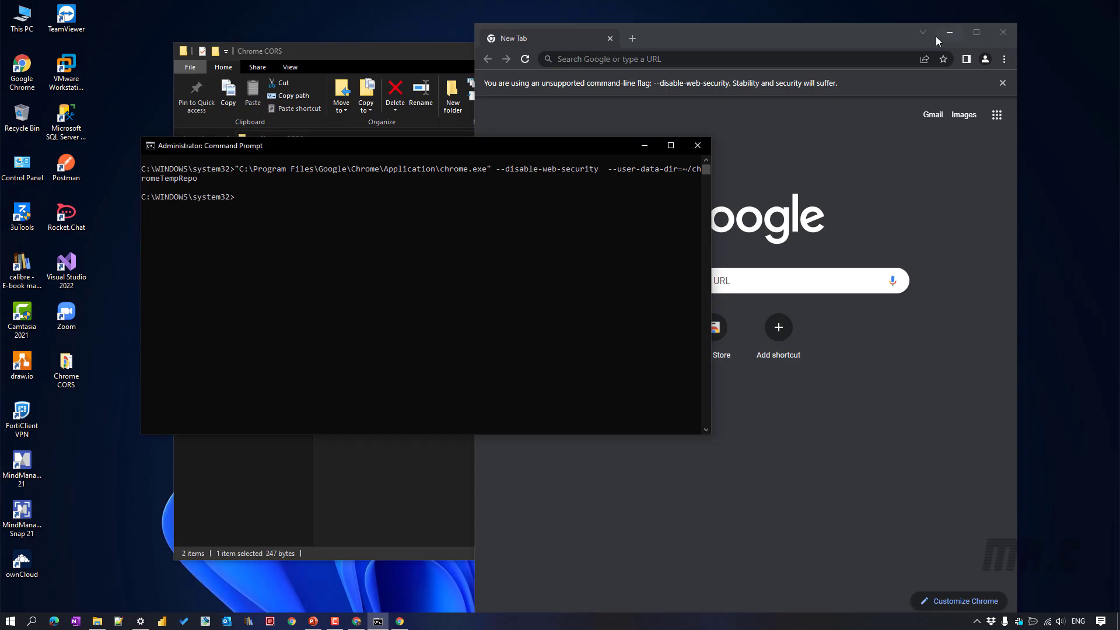
Load file:///C:/Users/chien/Desktop/Chrome%20CORS/Test.html in the security-disabled window and maximize it
text(file:///C:/Users/chien/Desktop/Chrome%20CORS/Test.html)
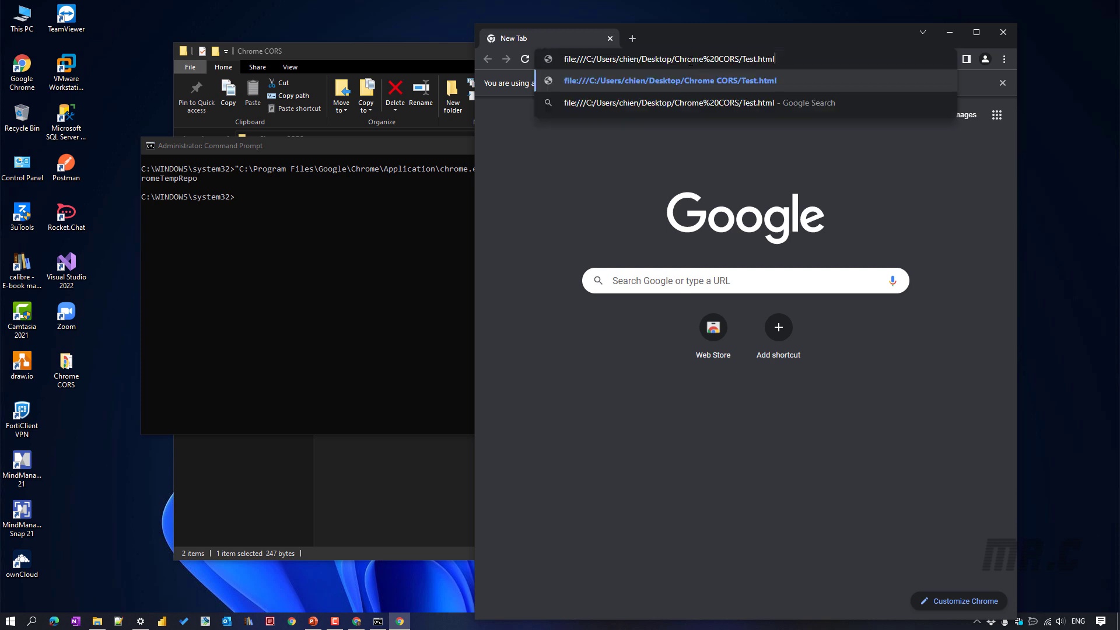
key(Enter)
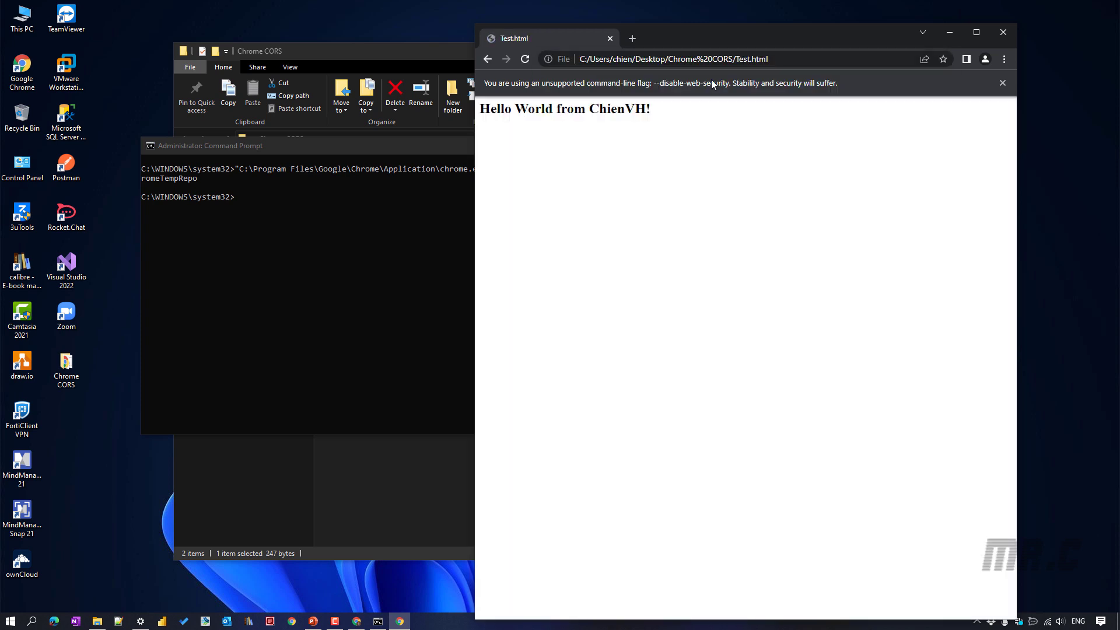
click(976, 32)
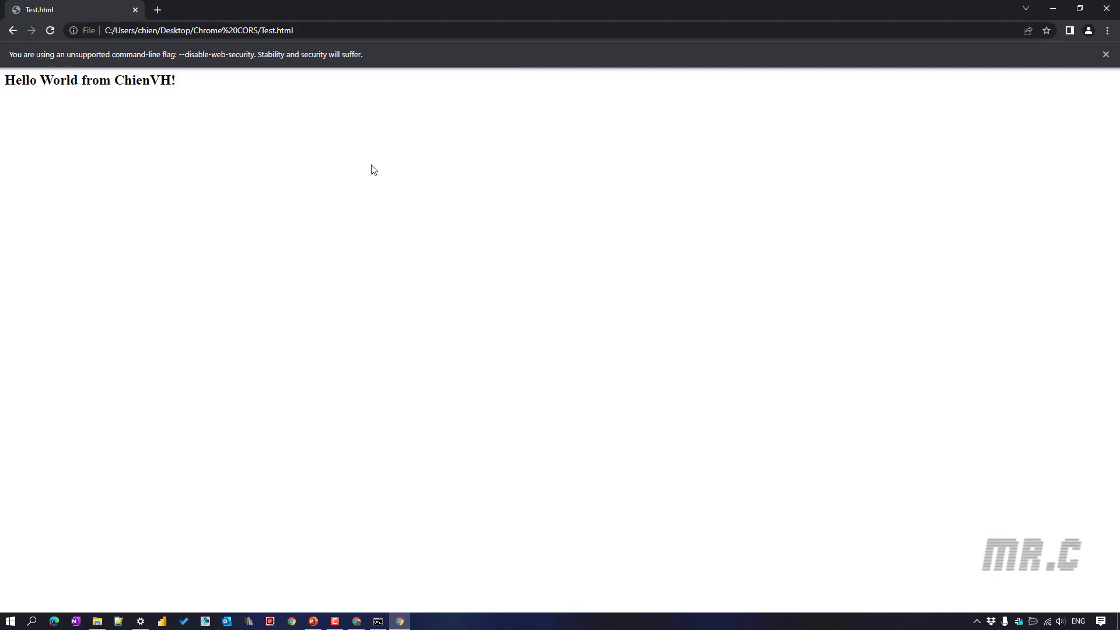
mouse_move(370, 133)
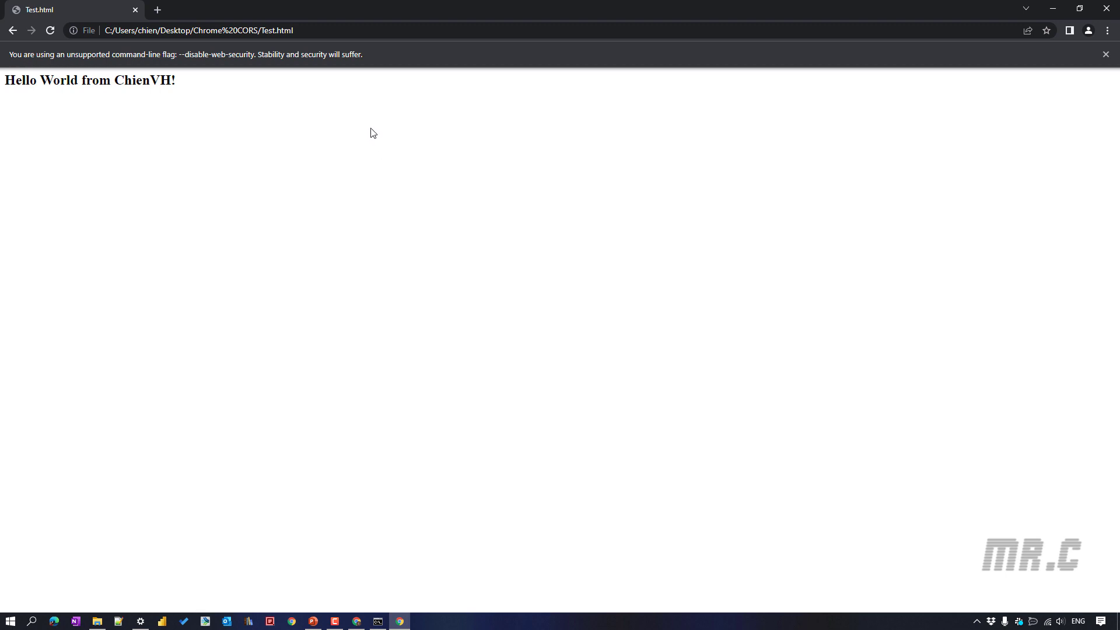
mouse_move(414, 263)
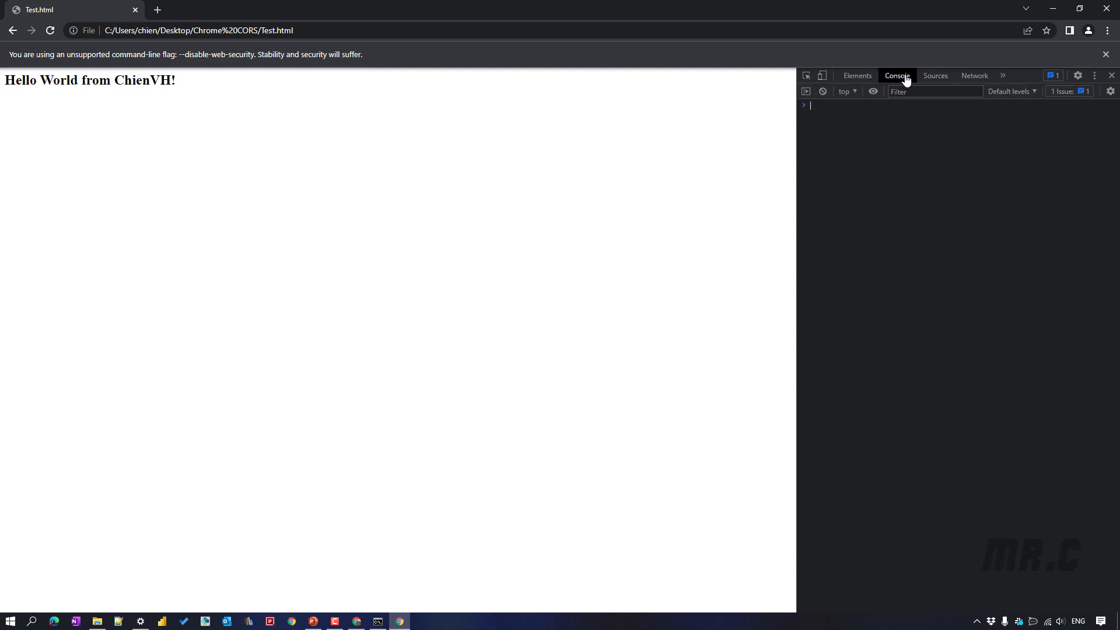
Dock the developer tools to the bottom of the Test.html page
click(1094, 76)
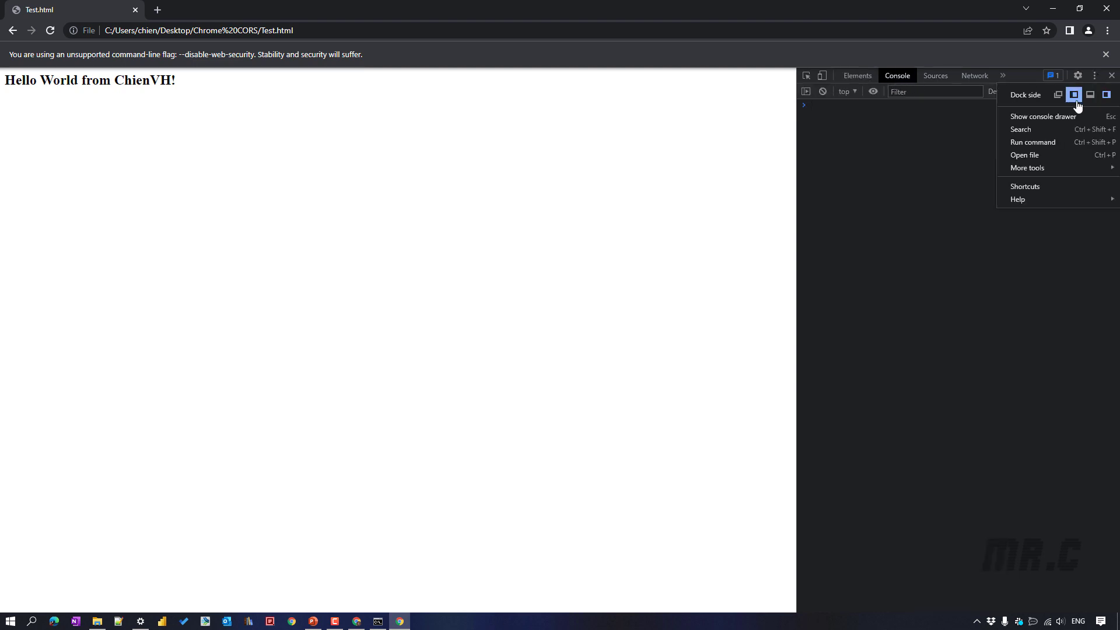
click(1088, 94)
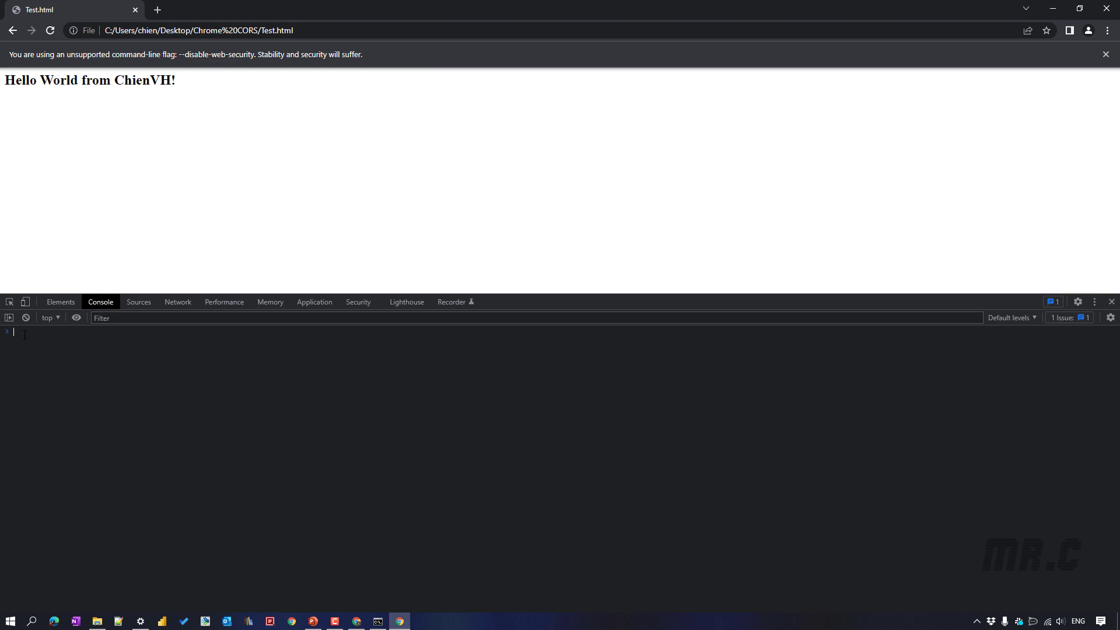
mouse_move(720, 11)
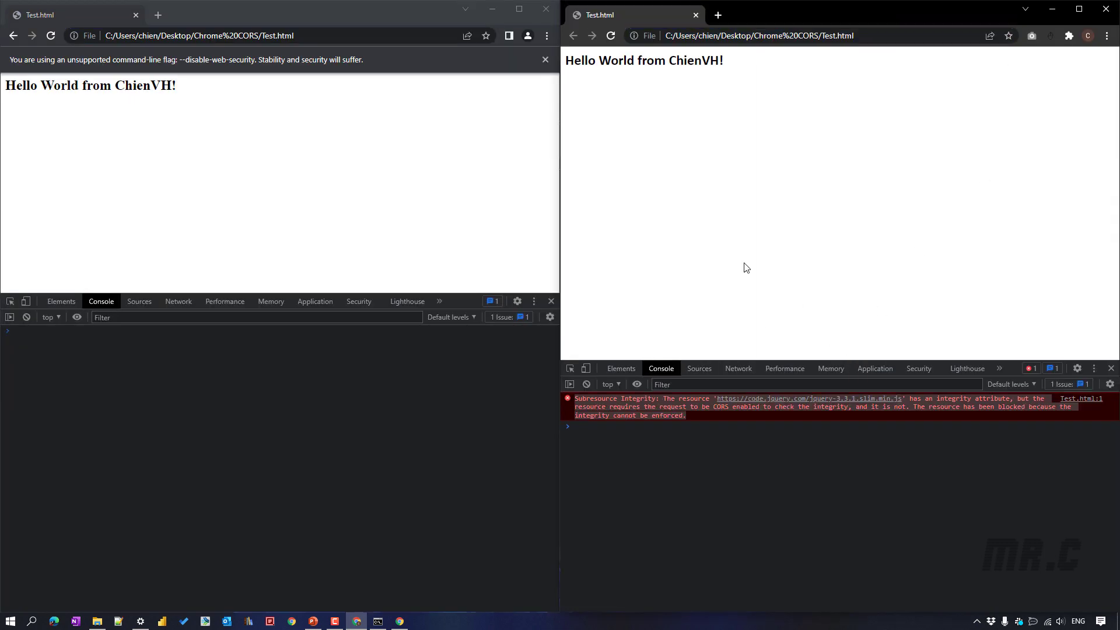
mouse_move(798, 268)
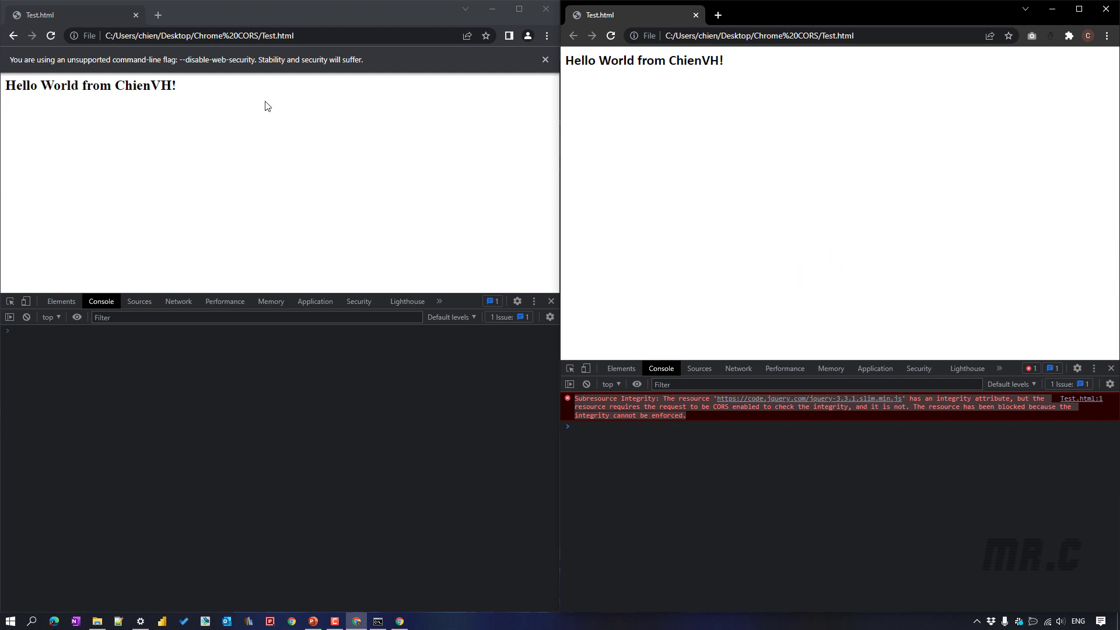
mouse_move(198, 90)
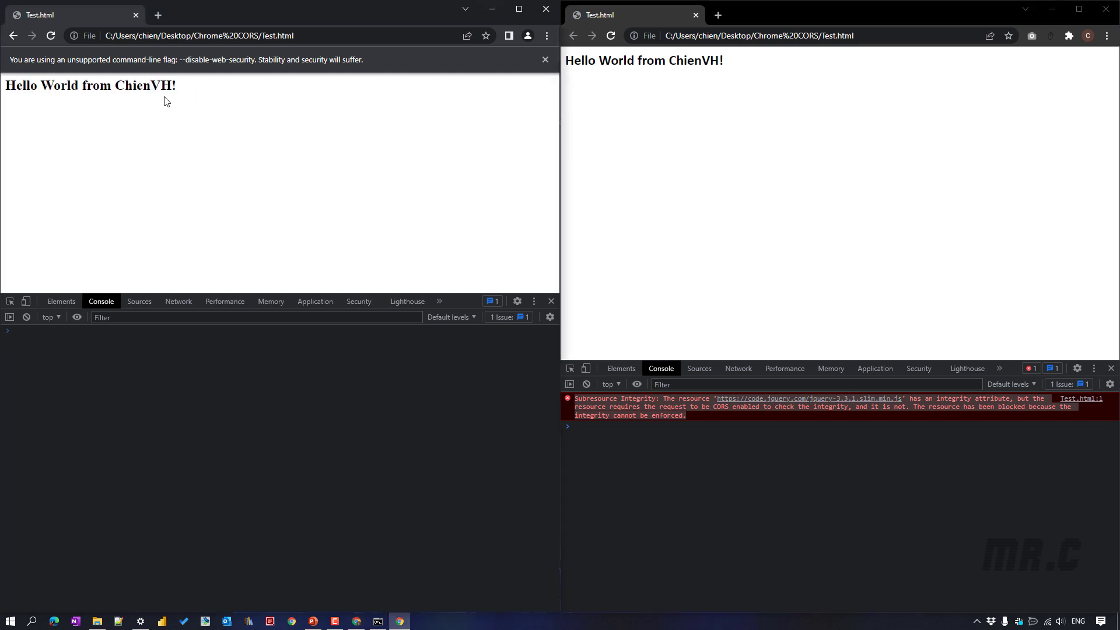
mouse_move(755, 79)
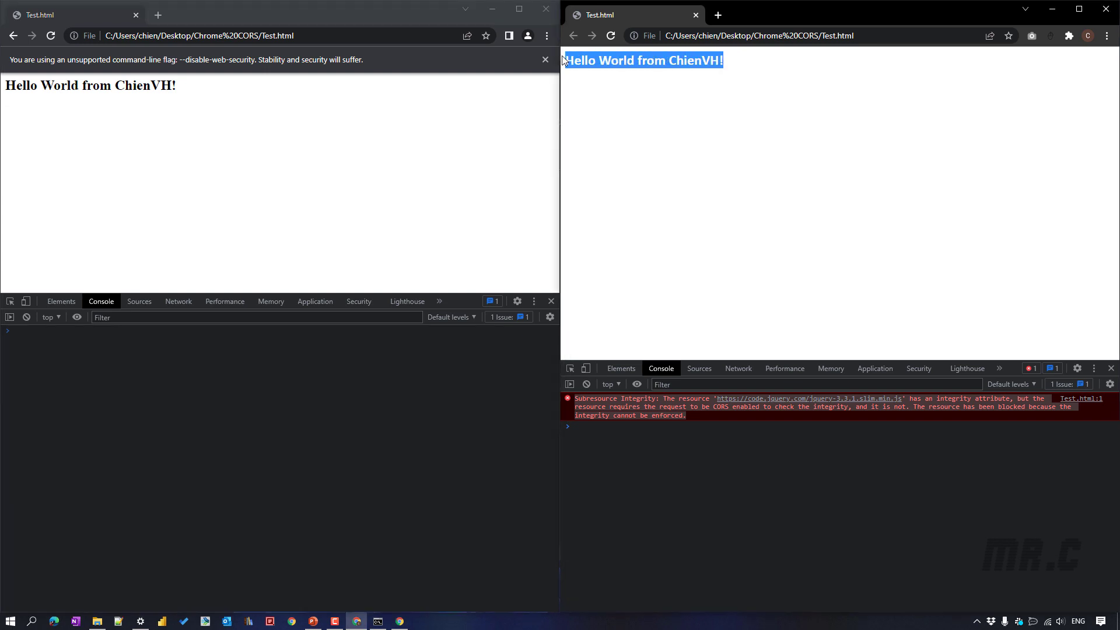
mouse_move(792, 87)
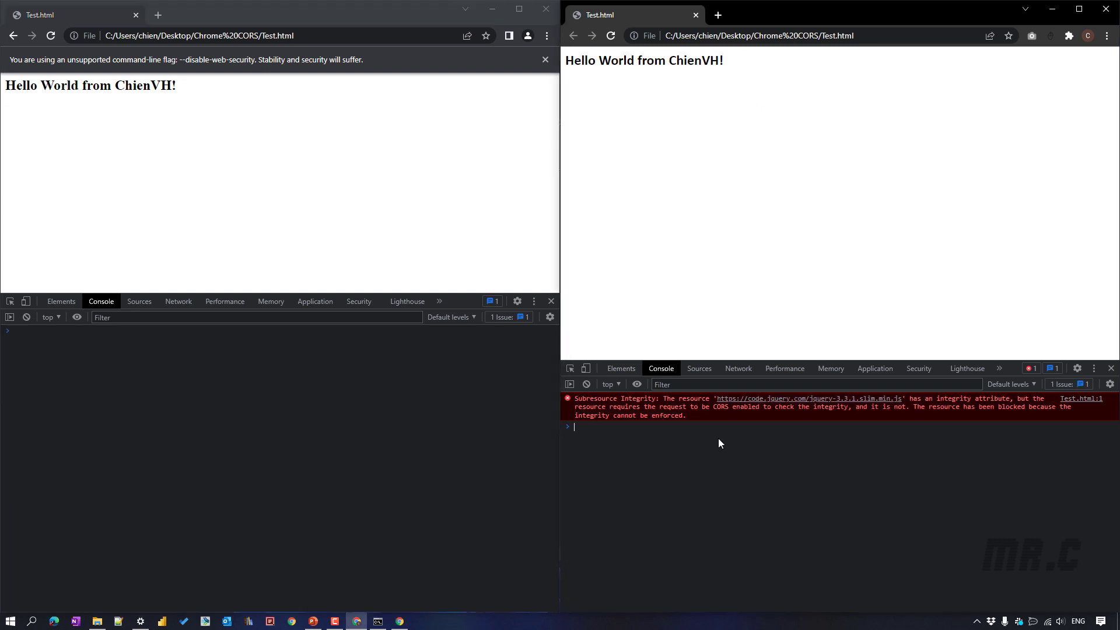
mouse_move(661, 381)
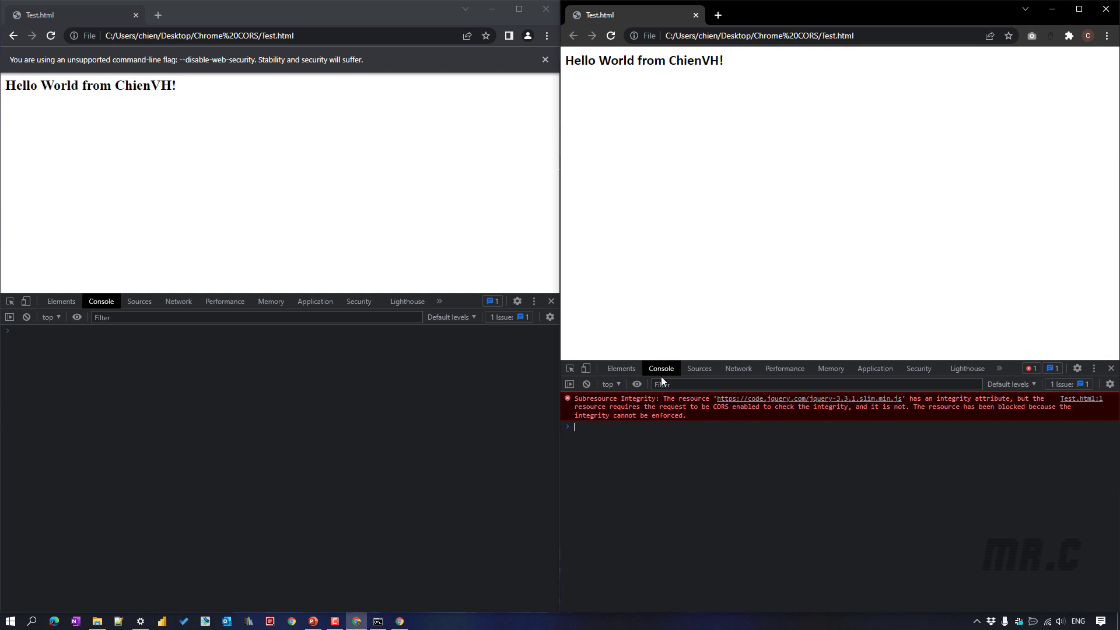
mouse_move(83, 365)
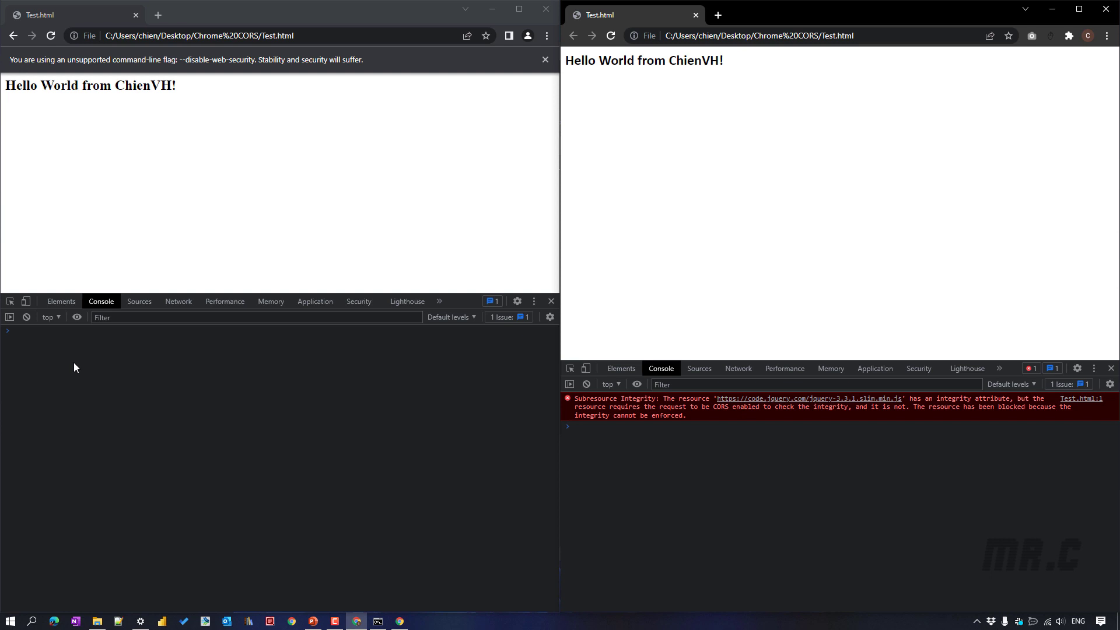
mouse_move(776, 426)
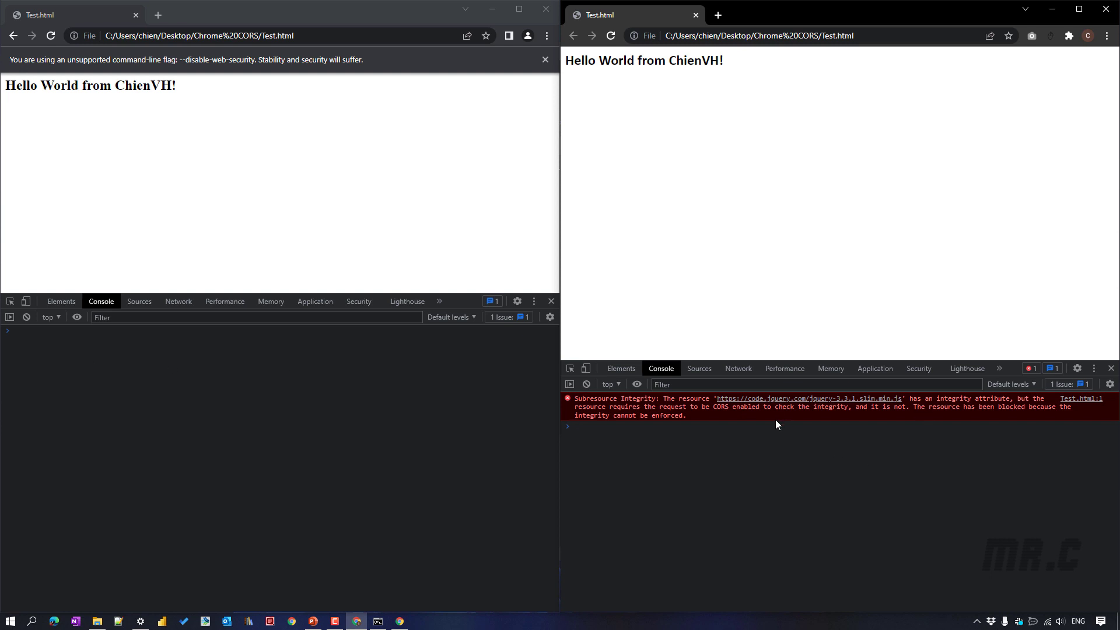
mouse_move(792, 448)
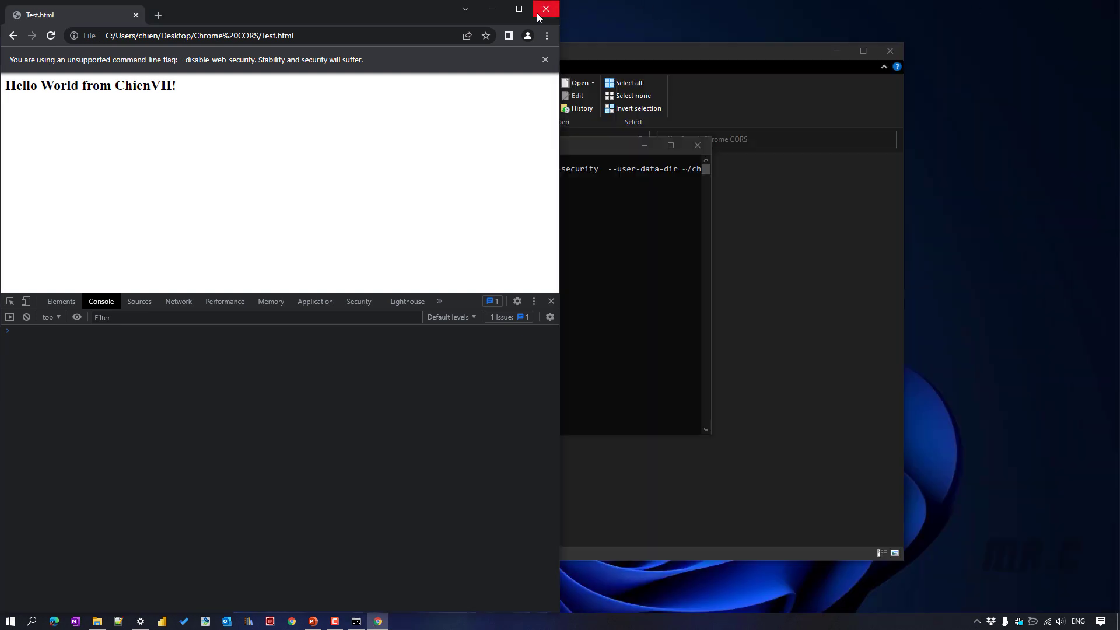
mouse_move(546, 10)
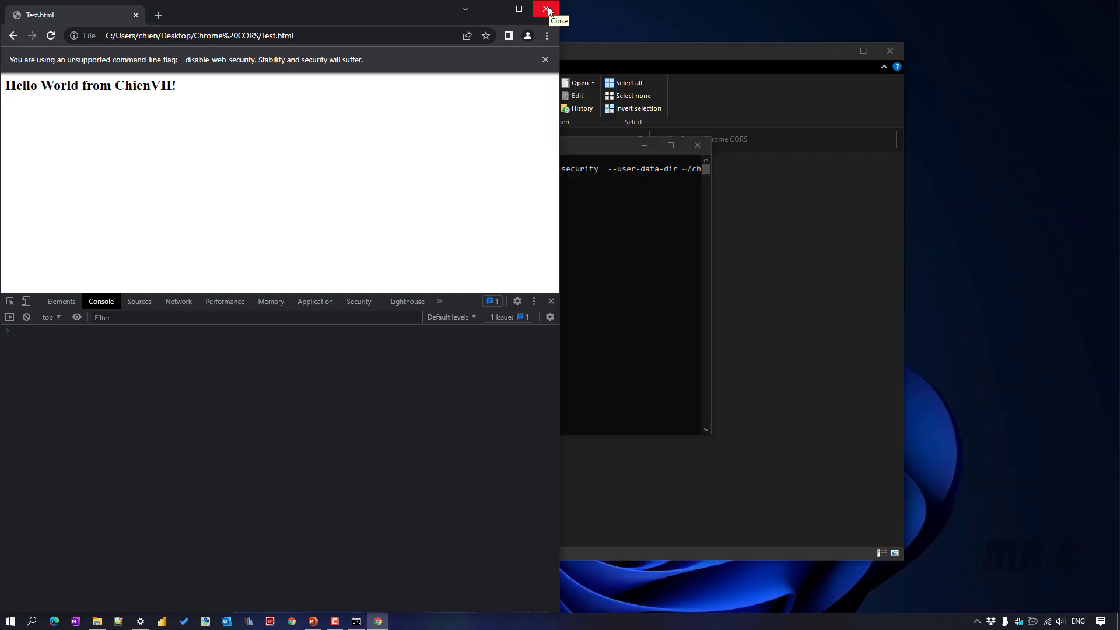
Close the security-disabled Chrome window and the Command Prompt
click(547, 10)
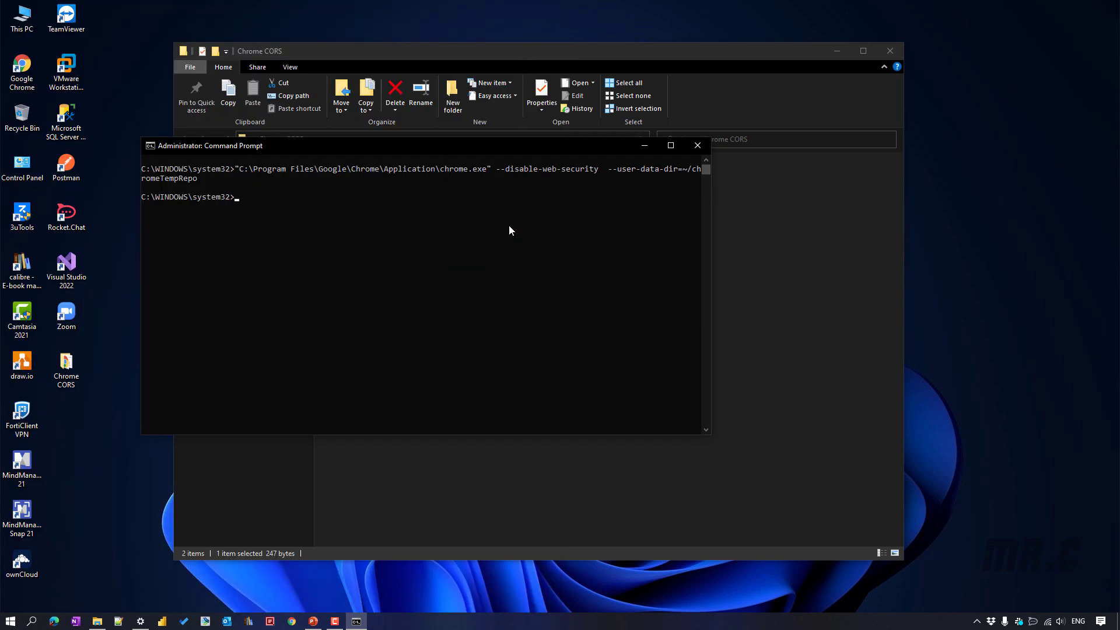
mouse_move(263, 183)
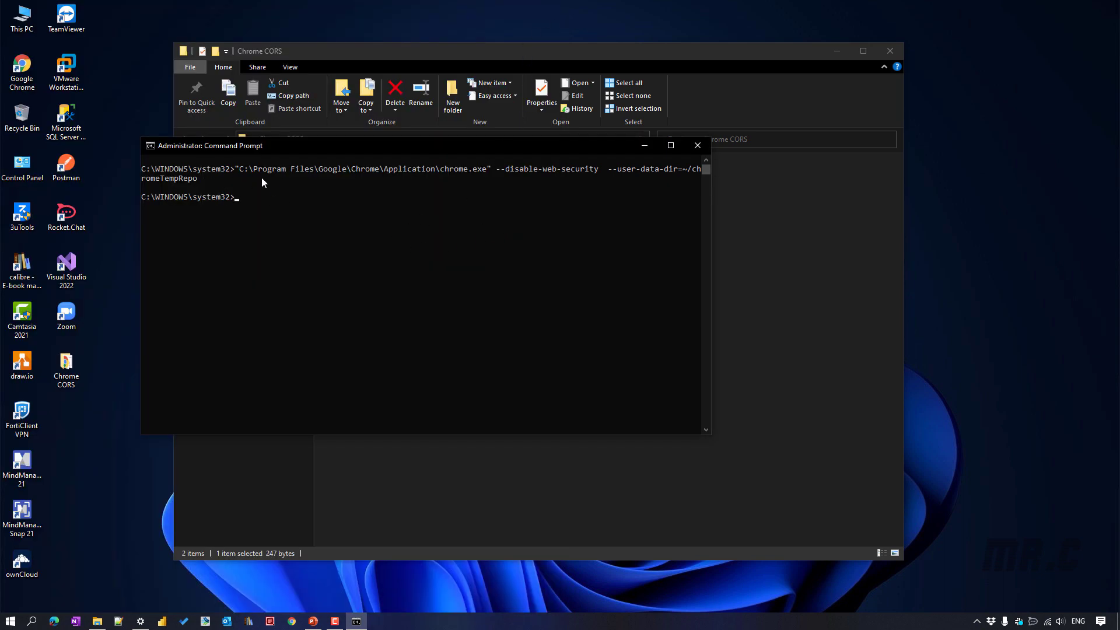
mouse_move(270, 191)
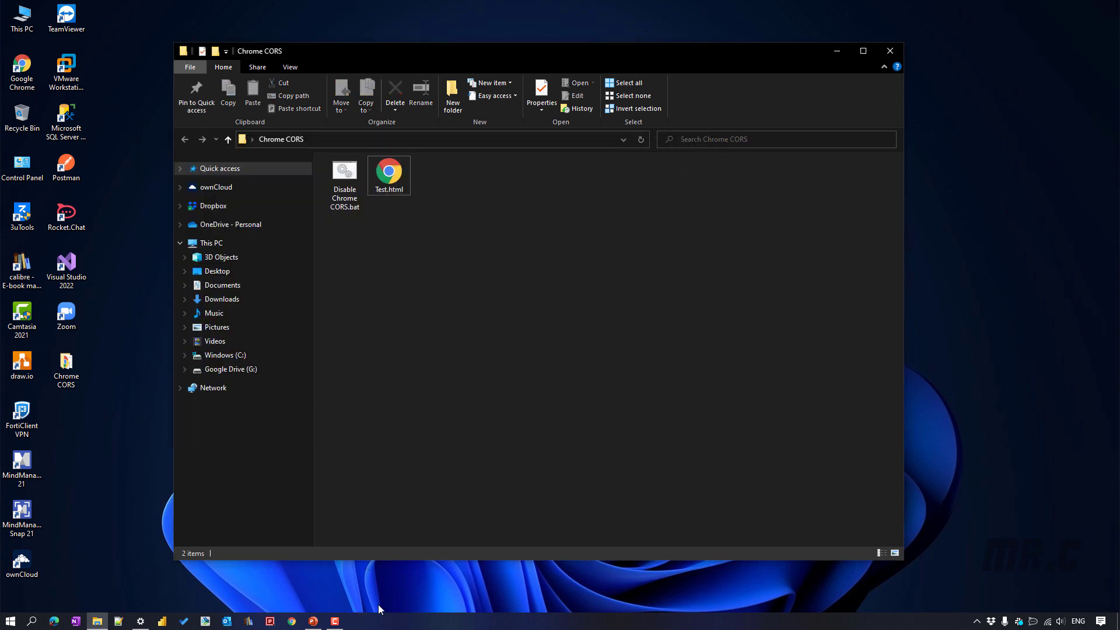
click(311, 620)
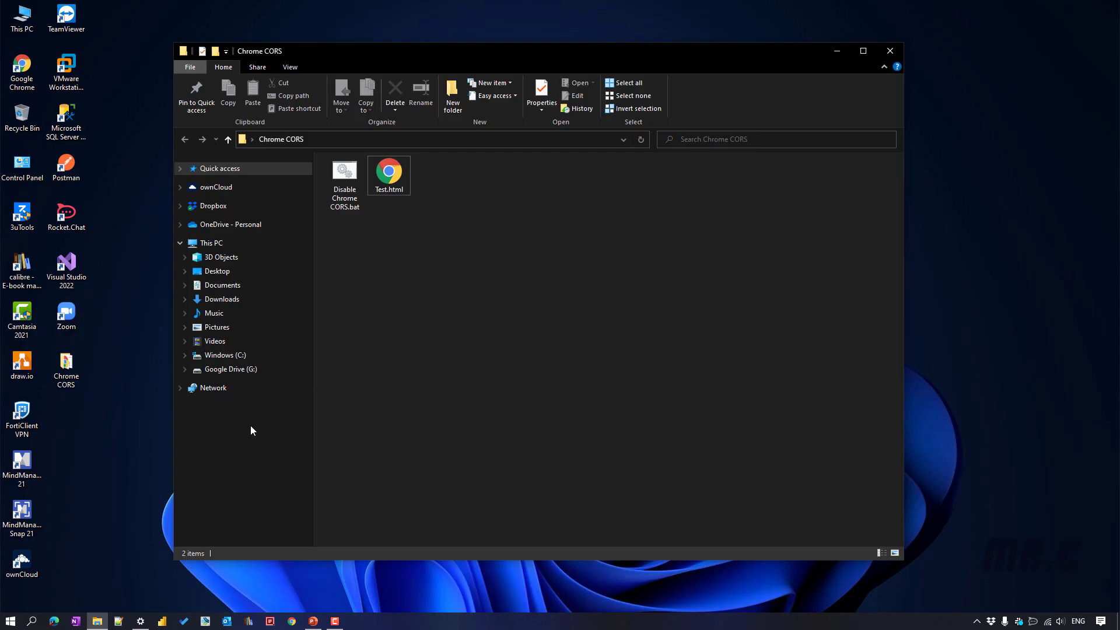
Paste the chrome.exe --disable-web-security command into Notepad++ and save it as CORS Disable.bat on Desktop
click(118, 620)
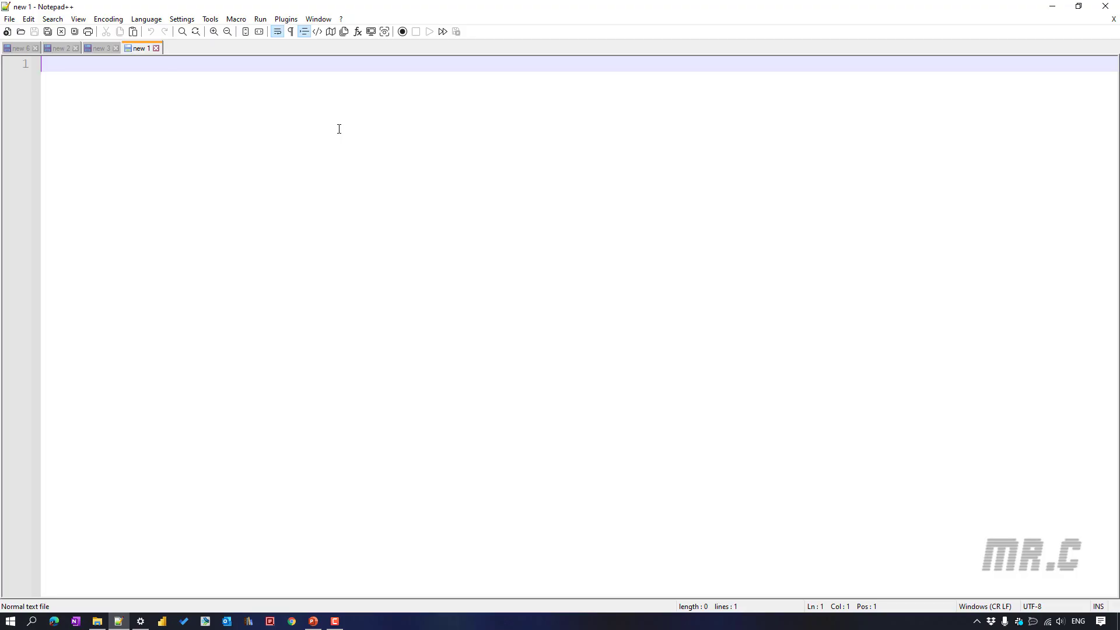
text("C:\Program Files\Google\Chrome\Application\chrome.exe" --disable-web-security  --user-data-dir=~/chromeTempRepo)
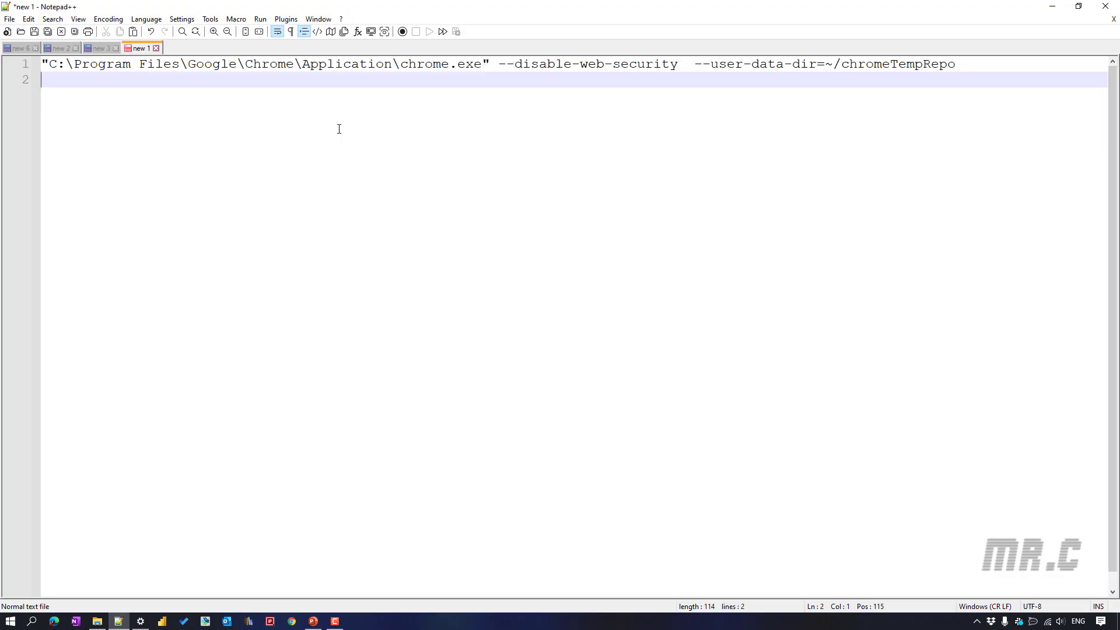
key(backspace)
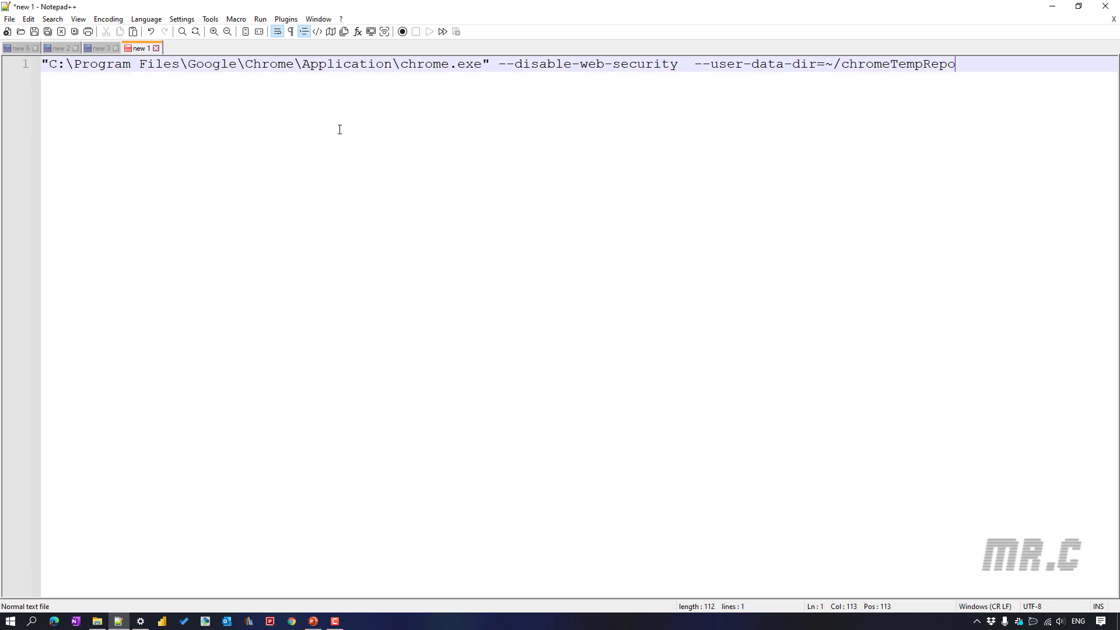
key(ctrl+s)
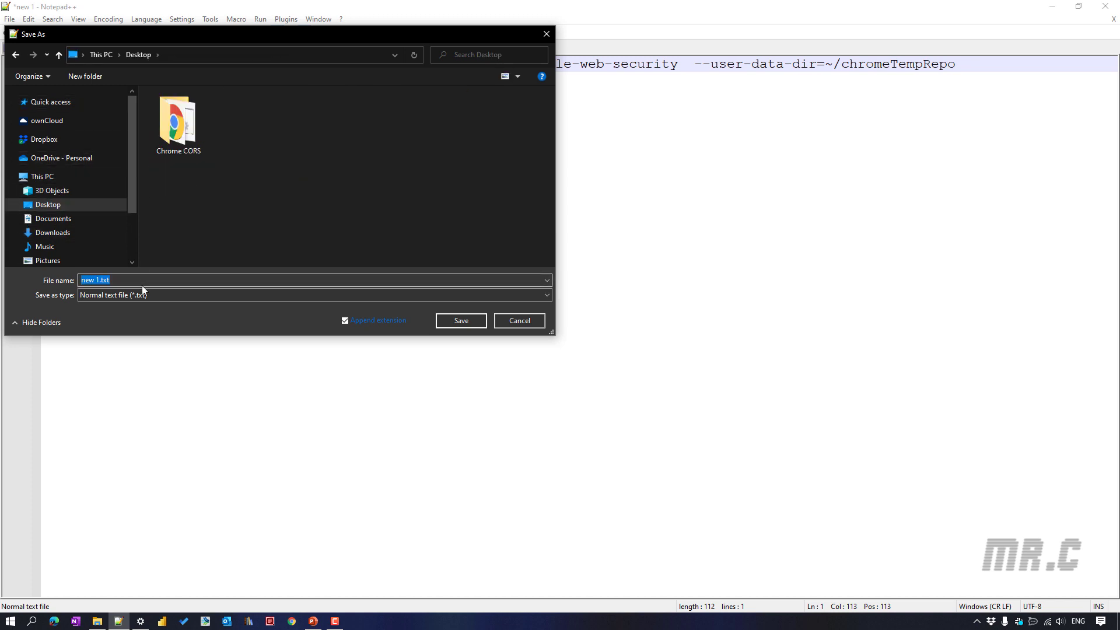
text(CORS Disable.b)
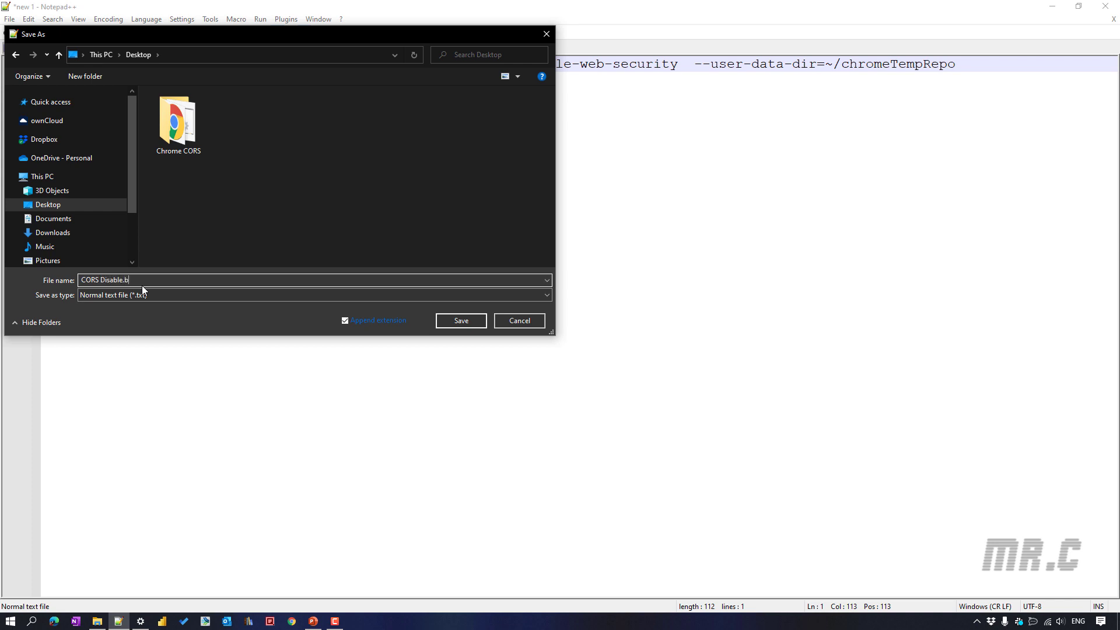
click(460, 320)
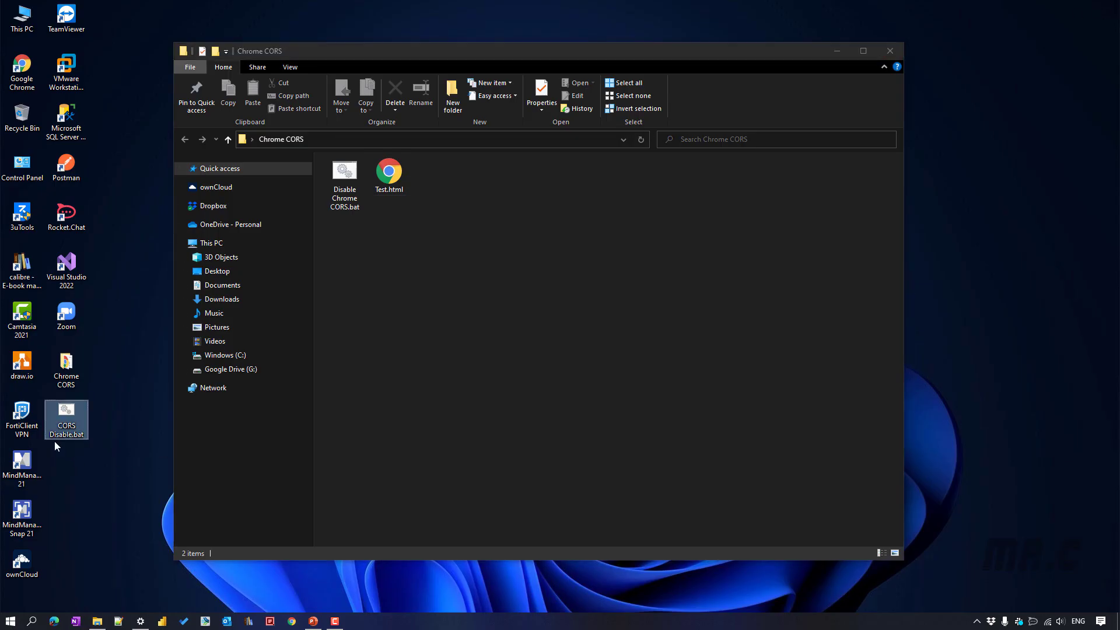
mouse_move(66, 411)
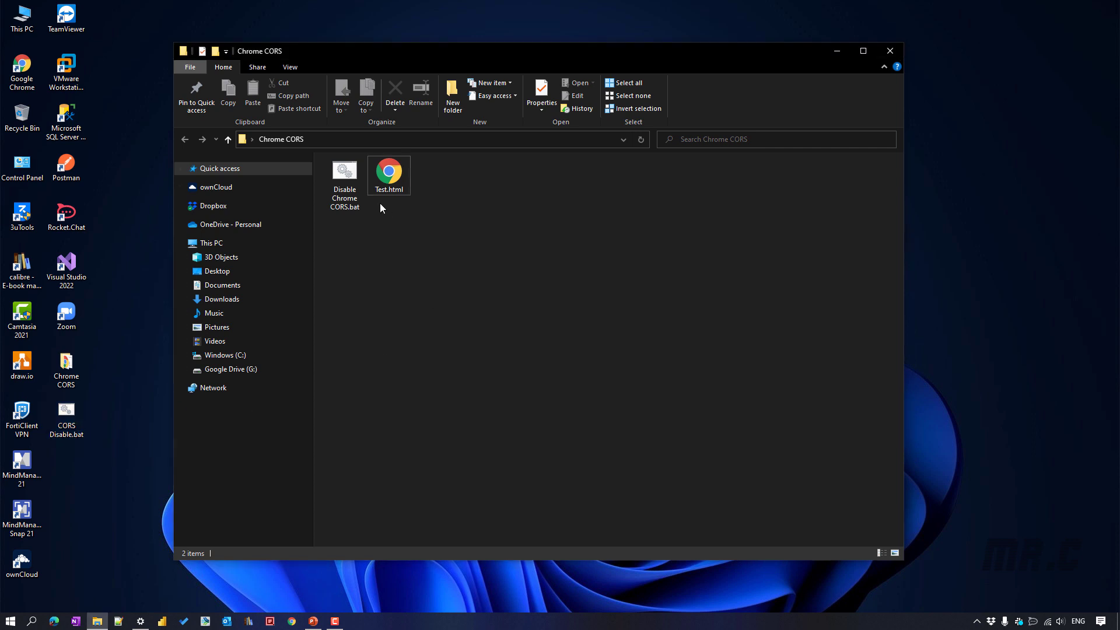
Run CORS Disable.bat from the desktop as administrator, opening a warning-bannered Chrome window
right_click(344, 175)
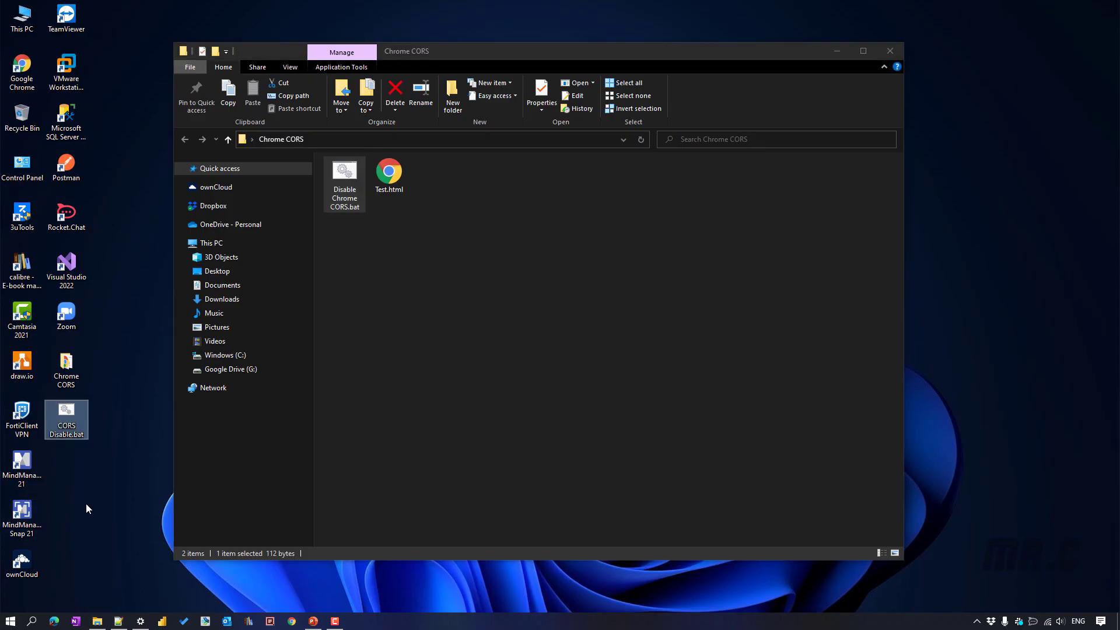
mouse_move(66, 416)
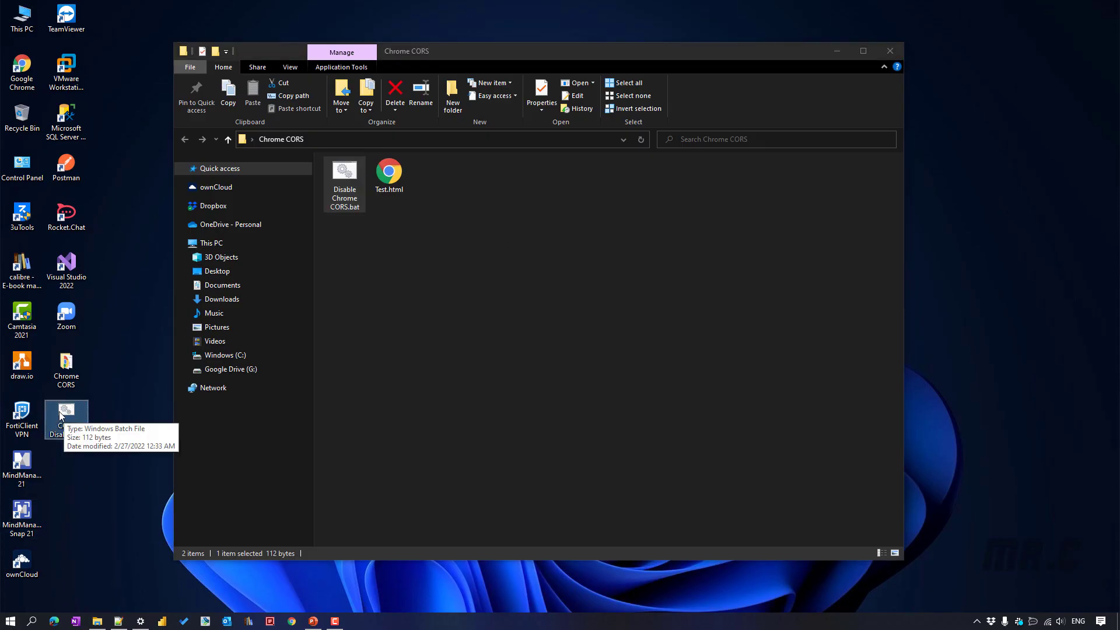
right_click(66, 414)
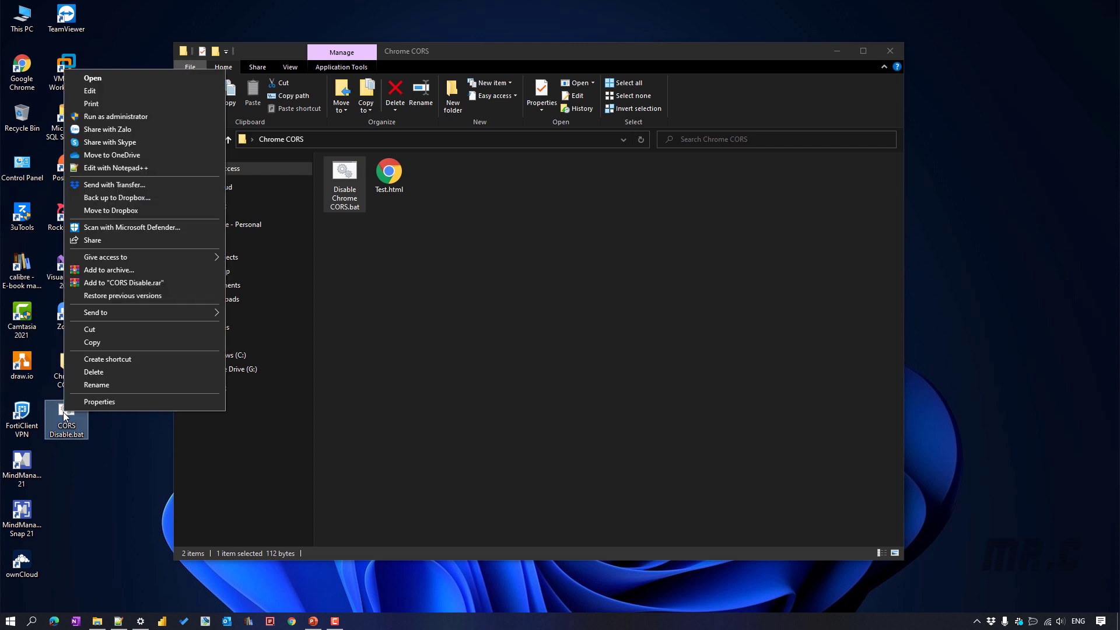
mouse_move(125, 134)
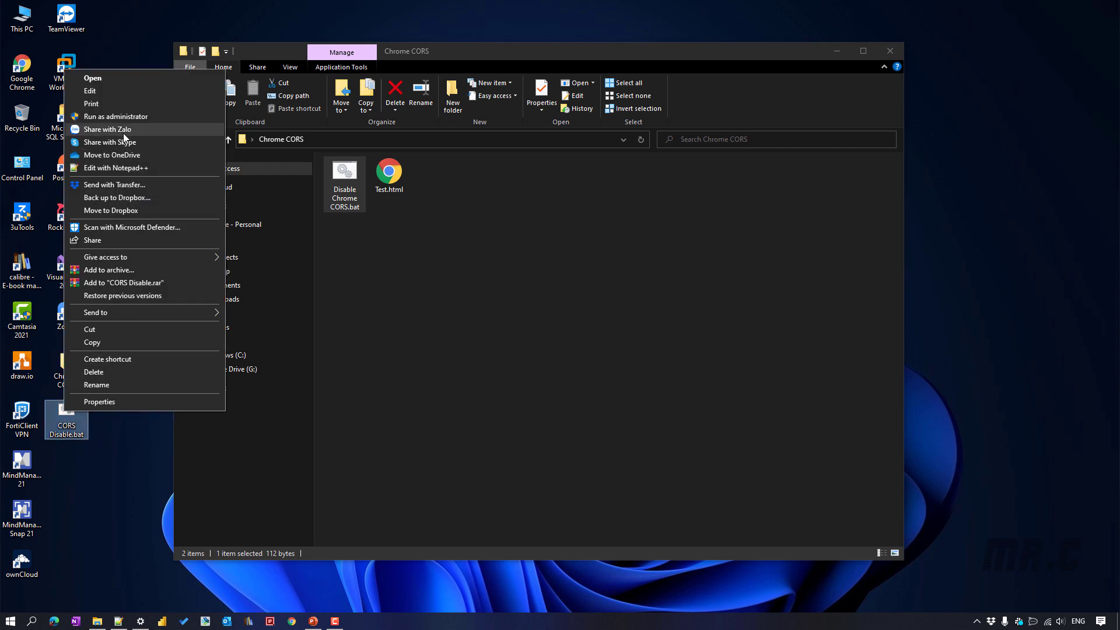
click(128, 122)
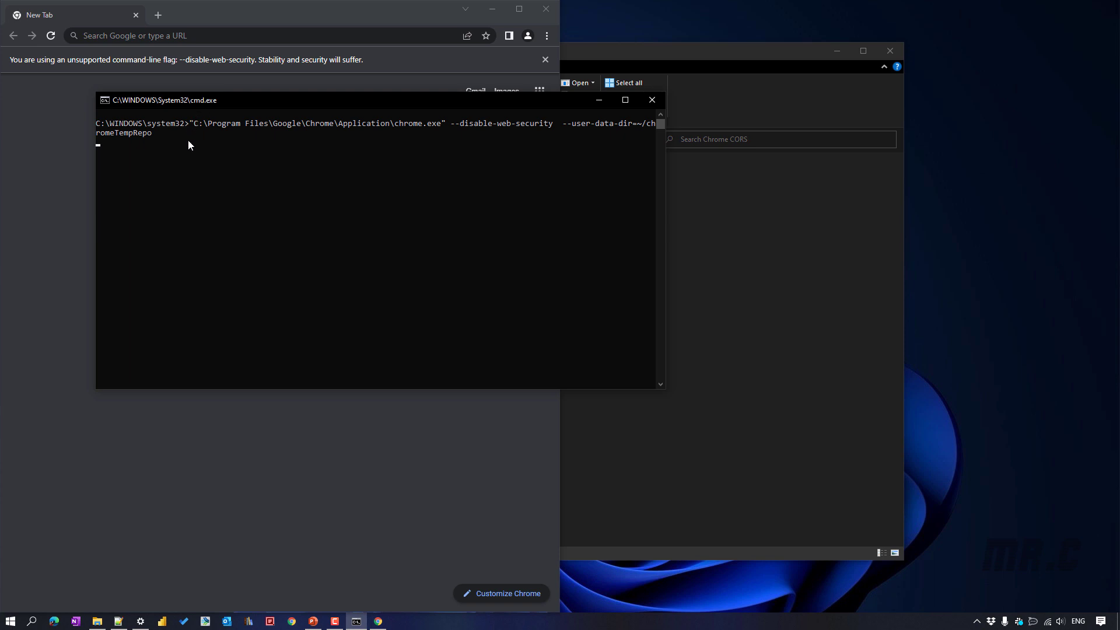
mouse_move(191, 150)
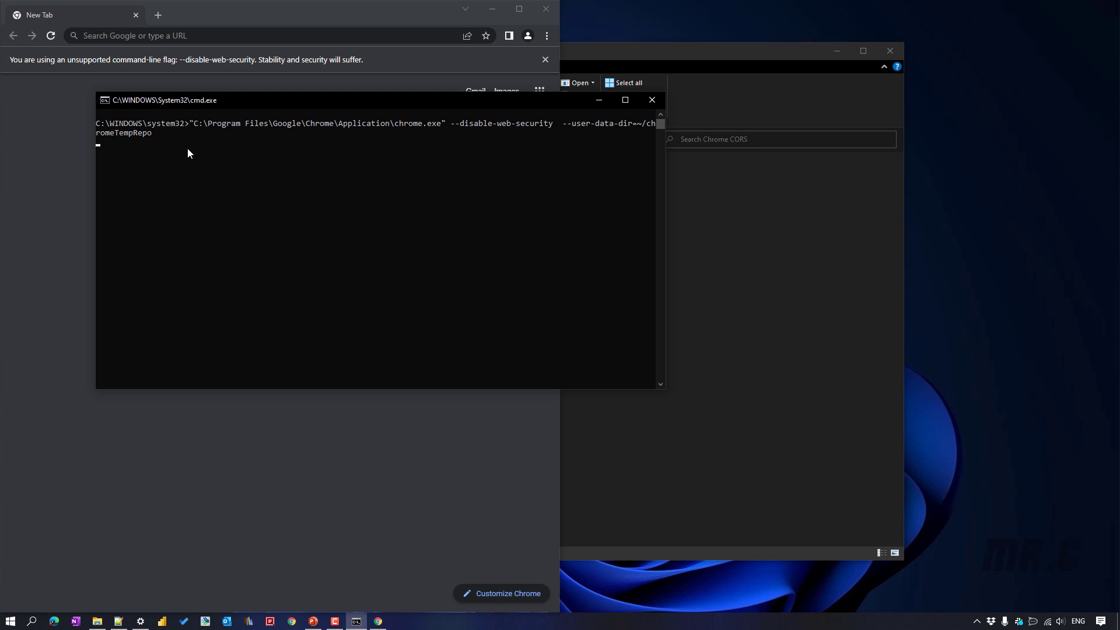
mouse_move(65, 175)
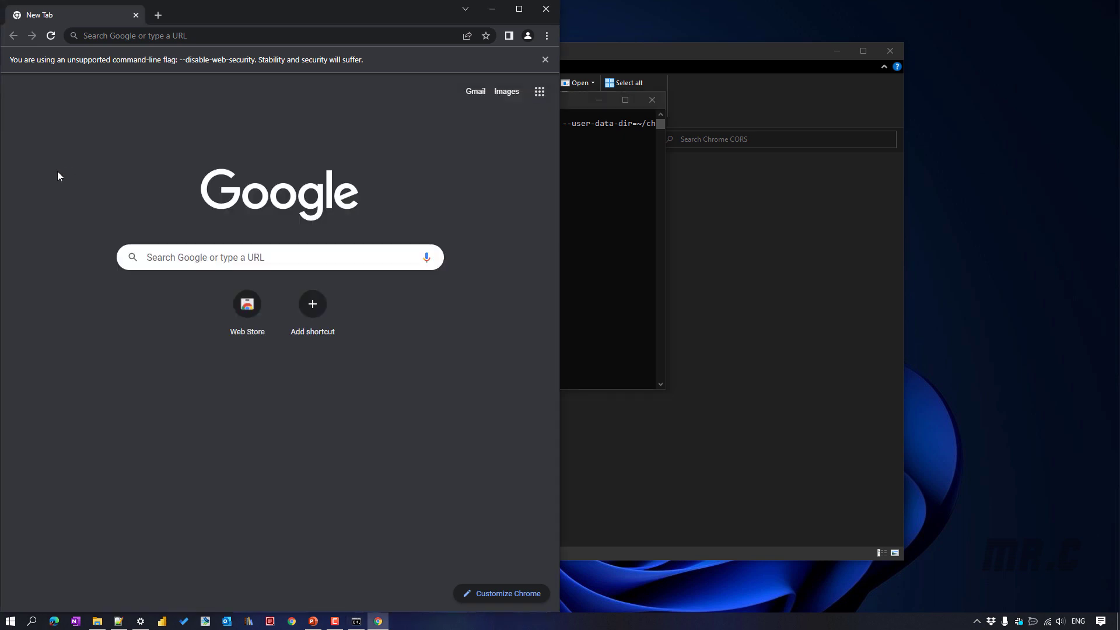
mouse_move(184, 79)
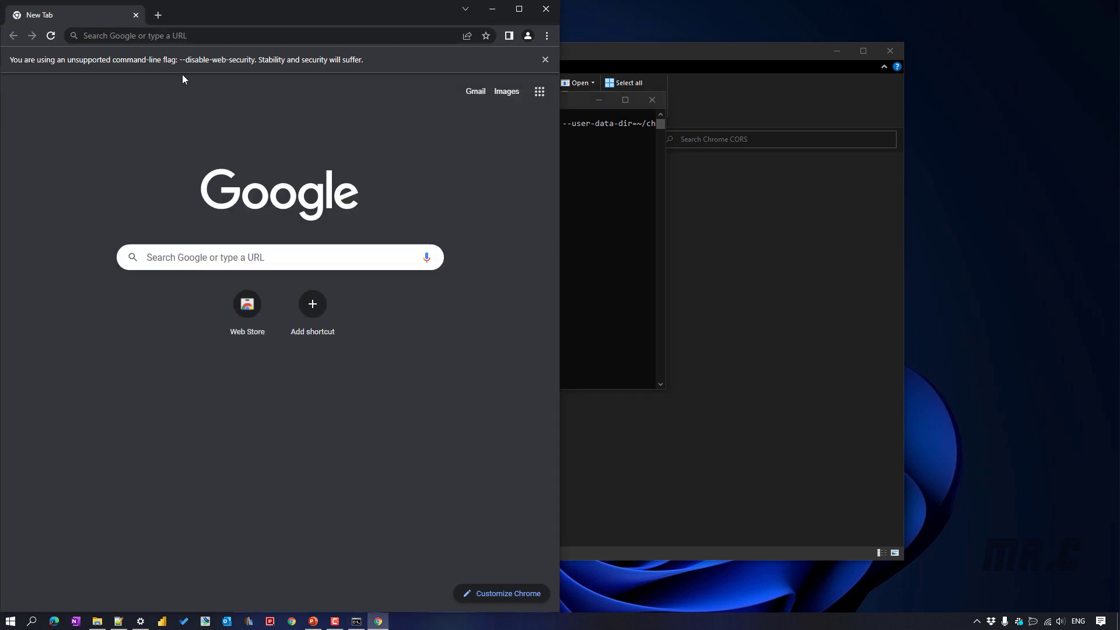